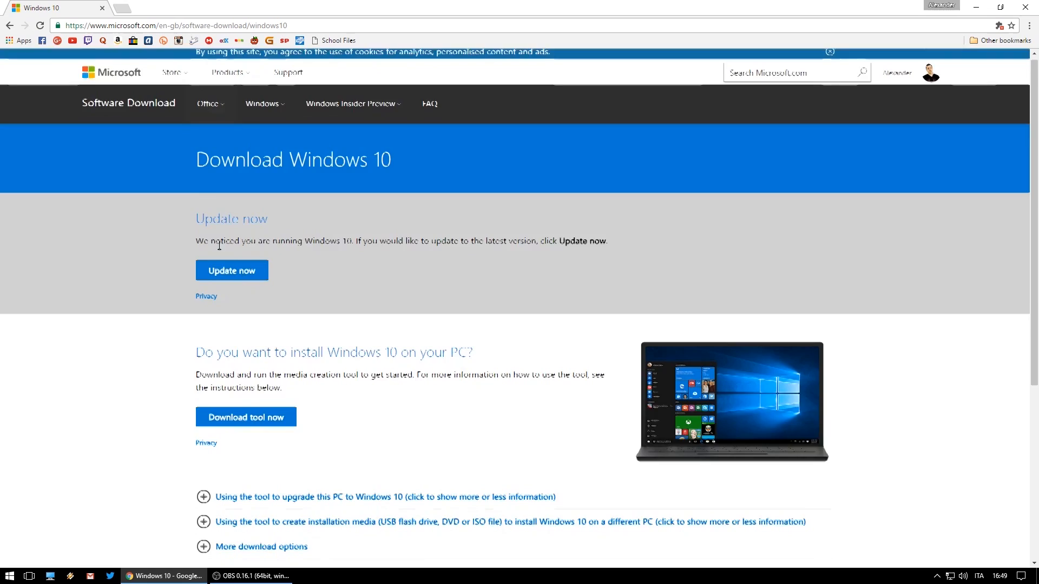
Save the MediaCreationTool from Microsoft's Windows 10 page to Downloads and launch it.
{"action": "scroll", "scroll_direction": "down", "scroll_amount": 3}
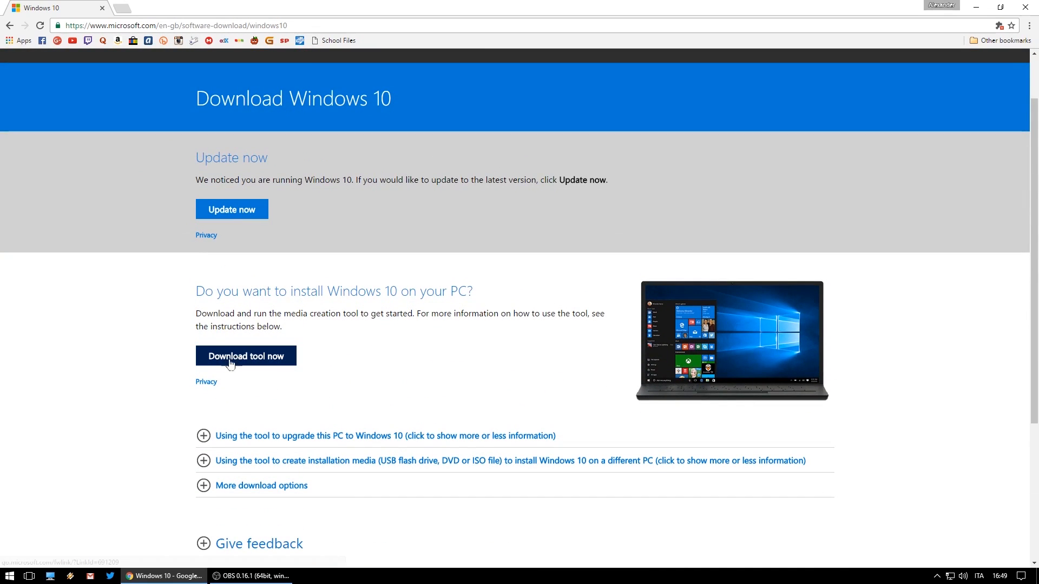
{"action": "left_click", "coordinate": [245, 356]}
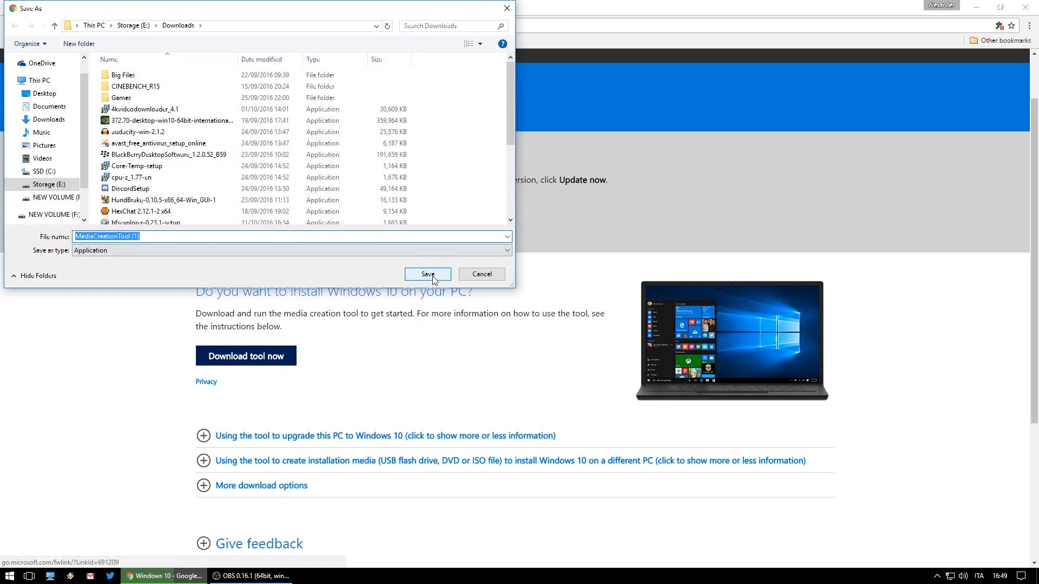
{"action": "left_click", "coordinate": [427, 274]}
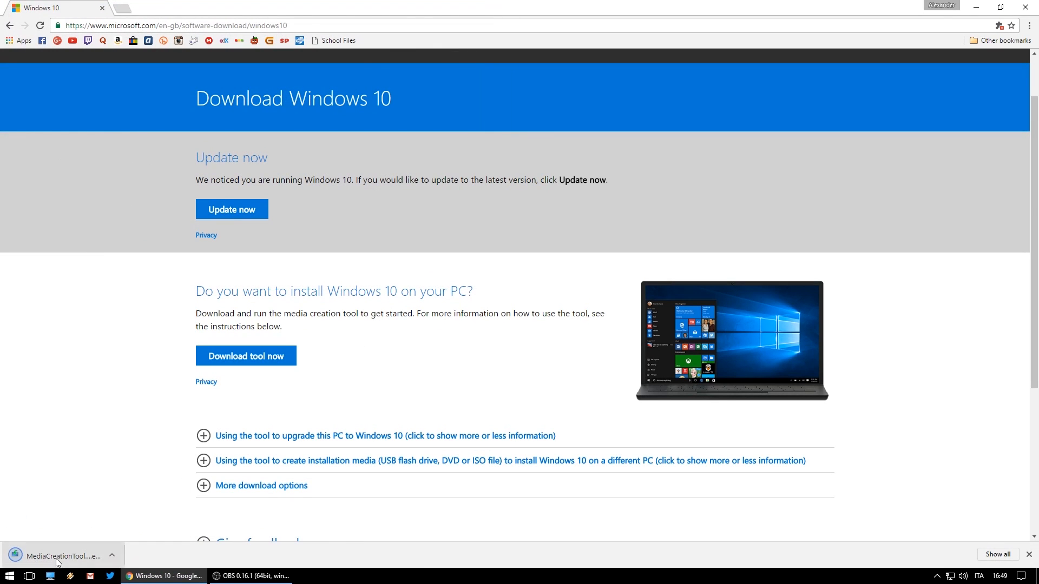
{"action": "left_click", "coordinate": [59, 555]}
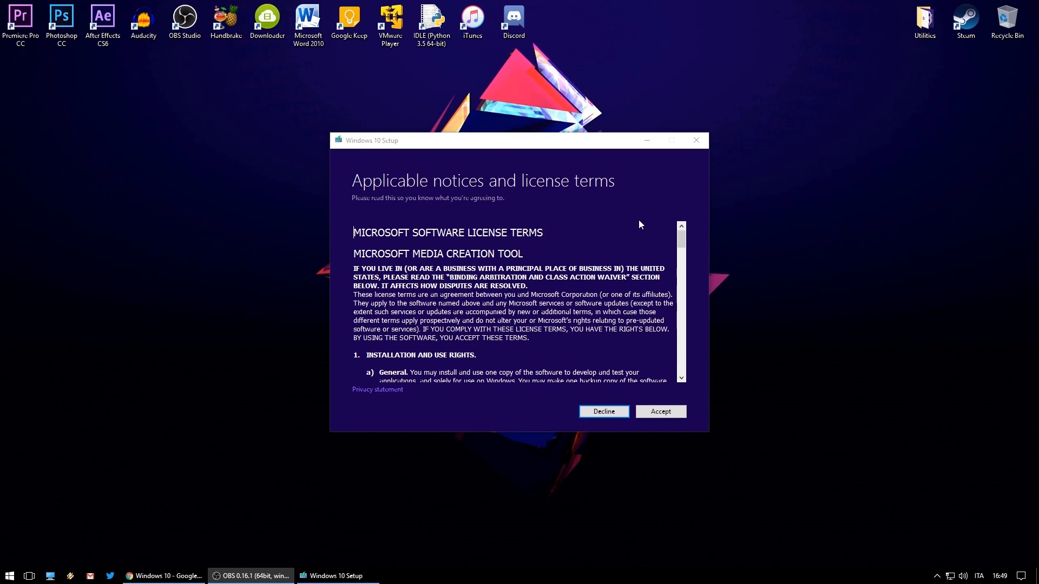
Accept the licence terms and choose to create installation media for another PC.
{"action": "scroll", "scroll_direction": "down", "scroll_amount": 3}
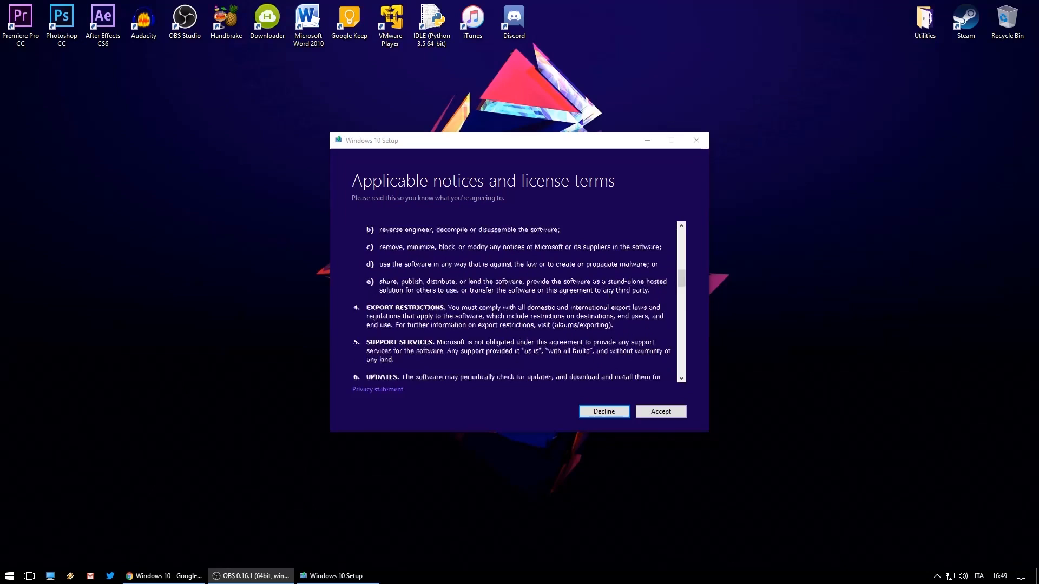
{"action": "scroll", "scroll_direction": "down", "scroll_amount": 3}
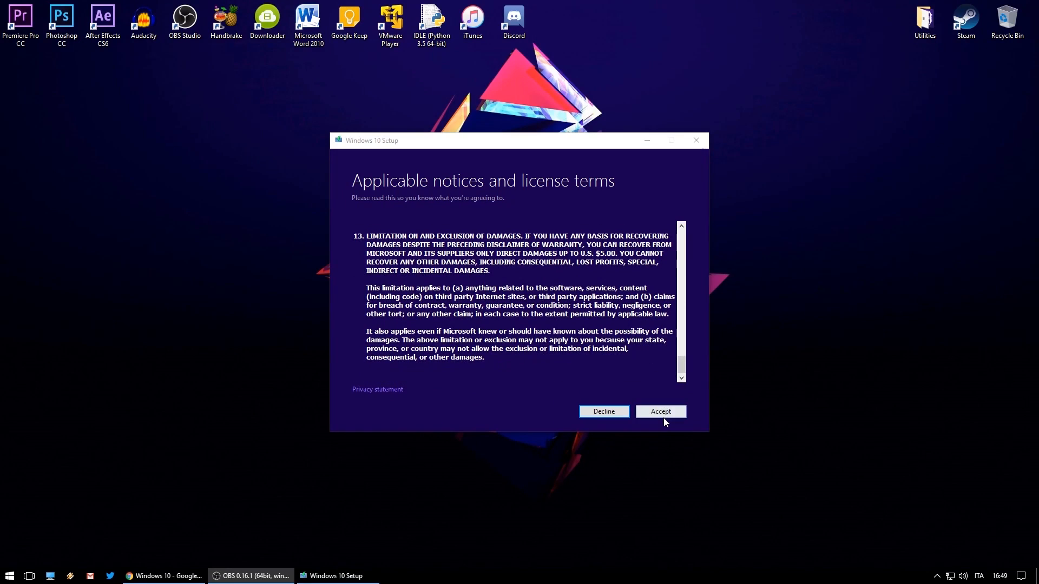
{"action": "left_click", "coordinate": [660, 411]}
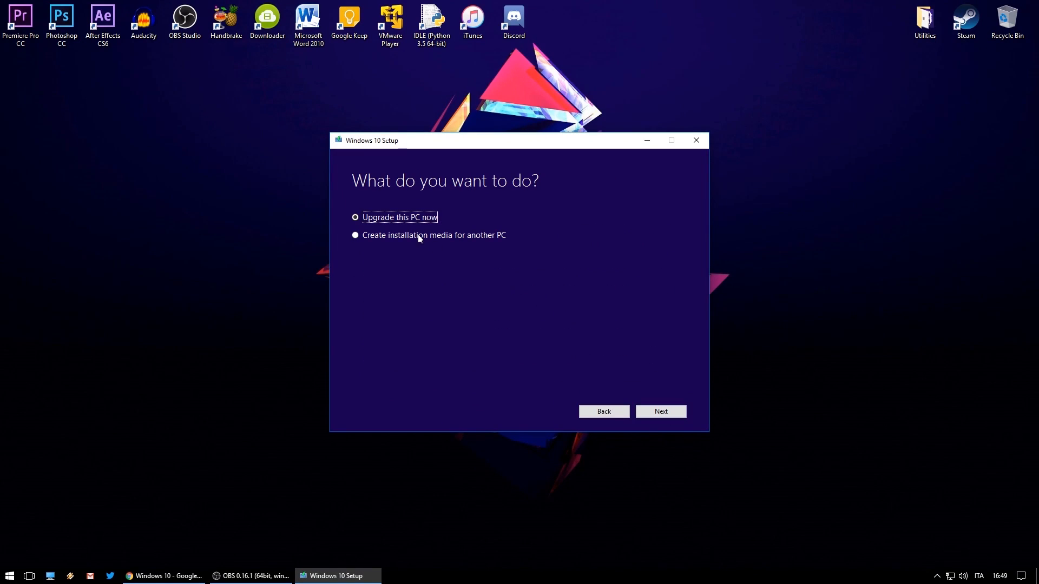
{"action": "left_click", "coordinate": [355, 235]}
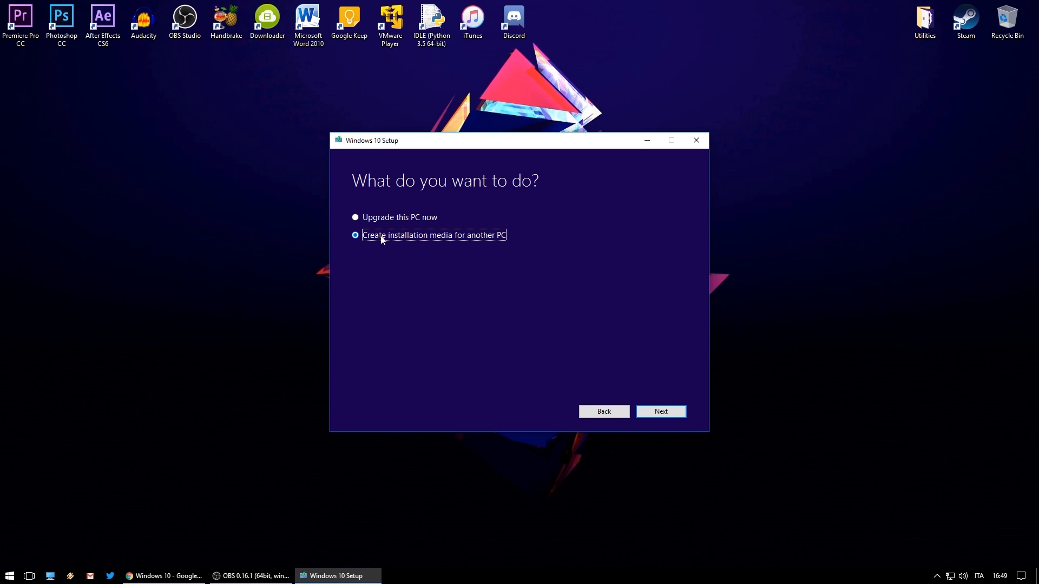
{"action": "mouse_move", "coordinate": [442, 245]}
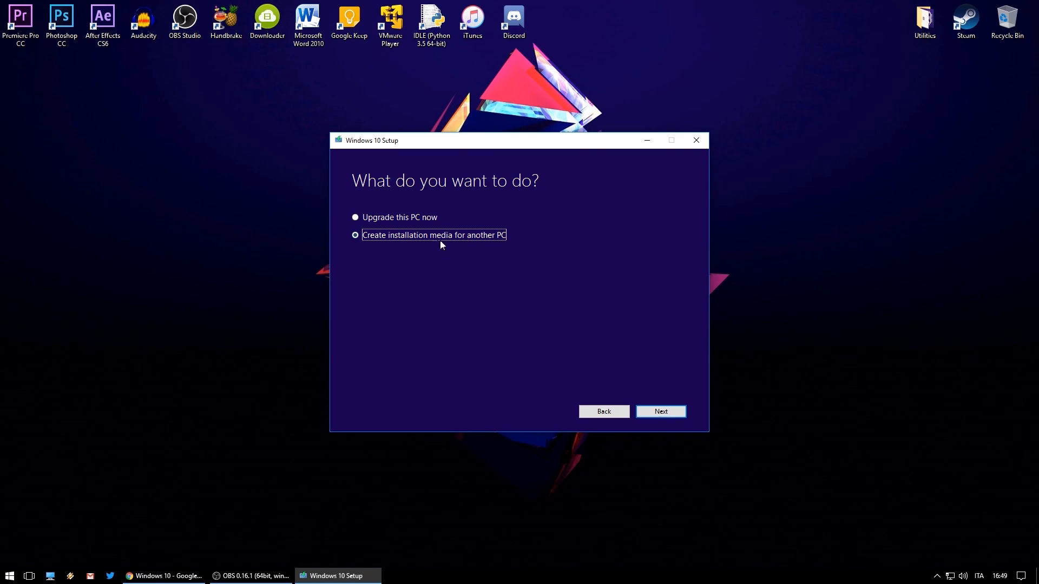
{"action": "left_click", "coordinate": [660, 412]}
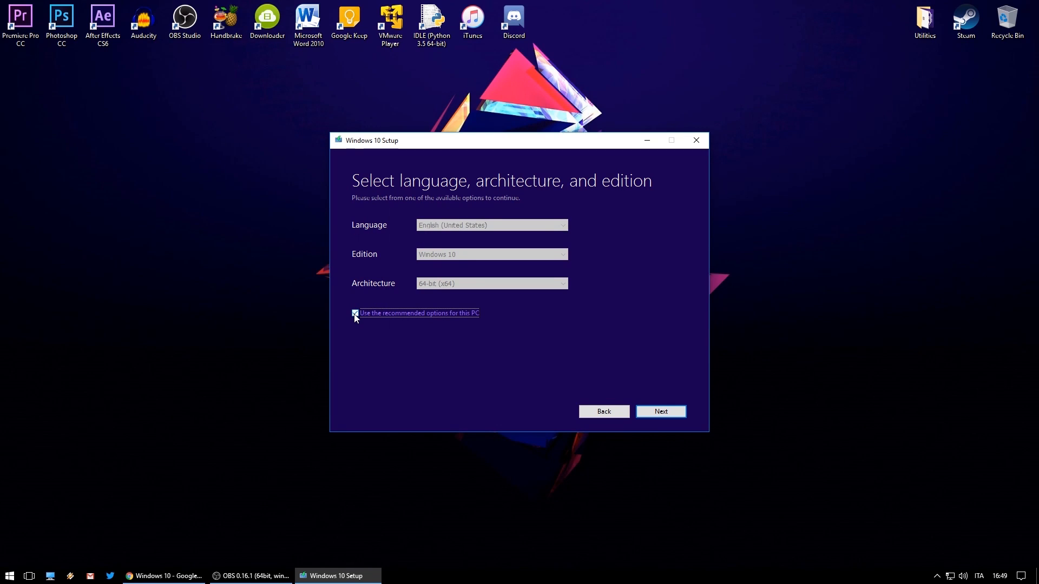
Turn off recommended options and set the language to English (United Kingdom).
{"action": "left_click", "coordinate": [492, 254]}
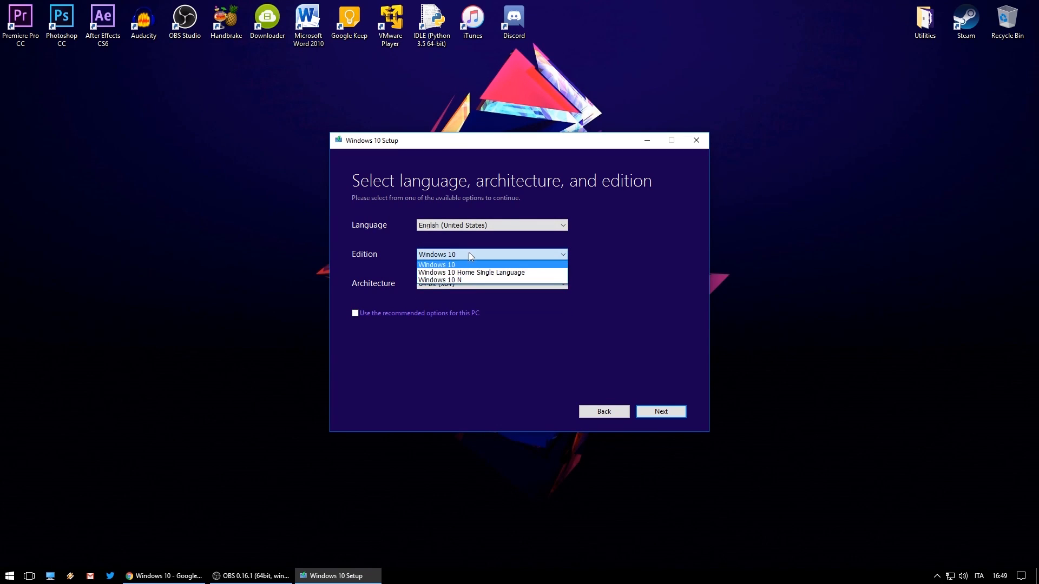
{"action": "left_click", "coordinate": [436, 265]}
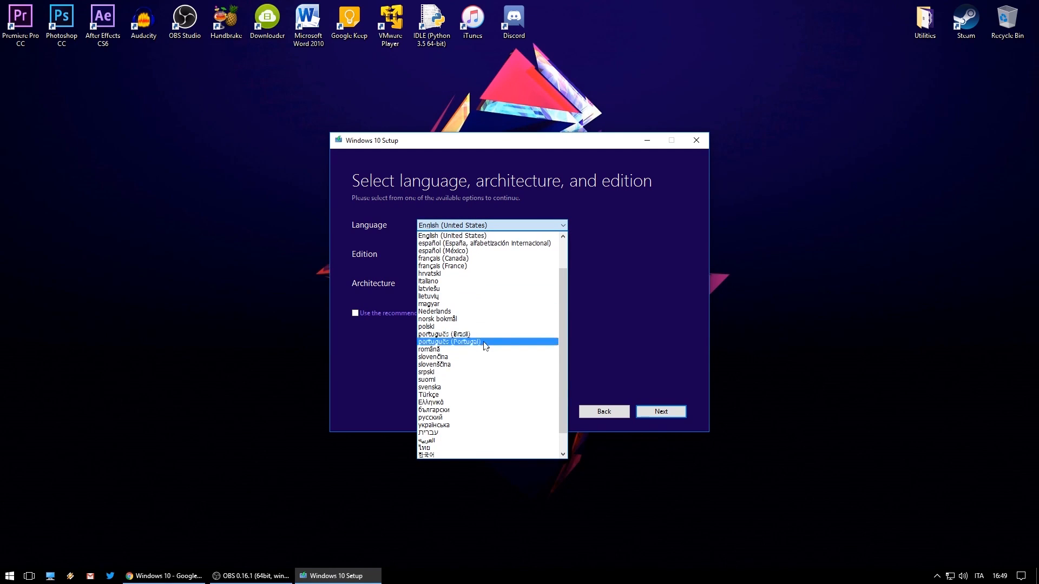
{"action": "scroll", "scroll_direction": "up", "scroll_amount": 3}
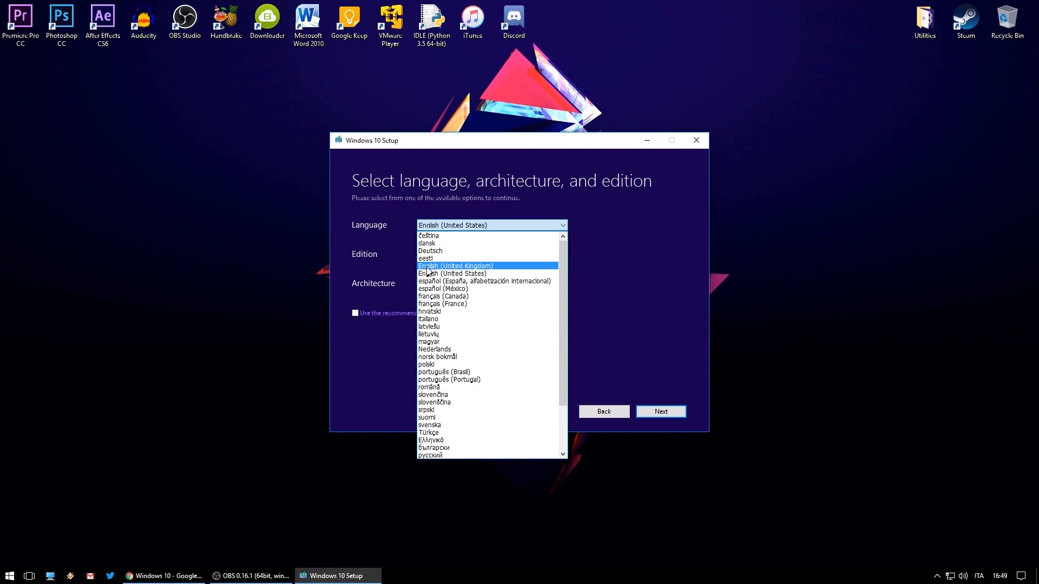
{"action": "left_click", "coordinate": [454, 266]}
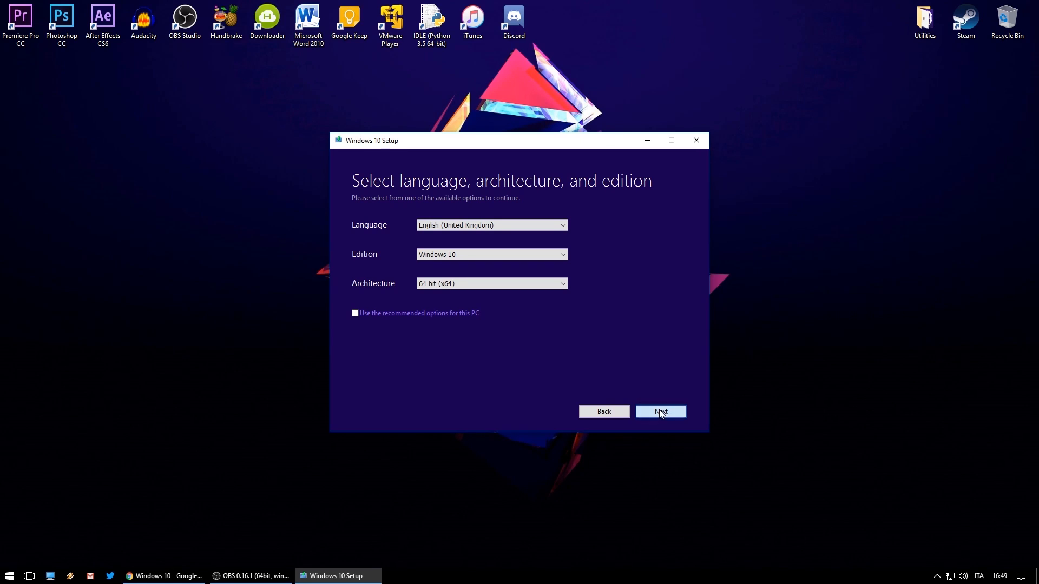
{"action": "left_click", "coordinate": [660, 411]}
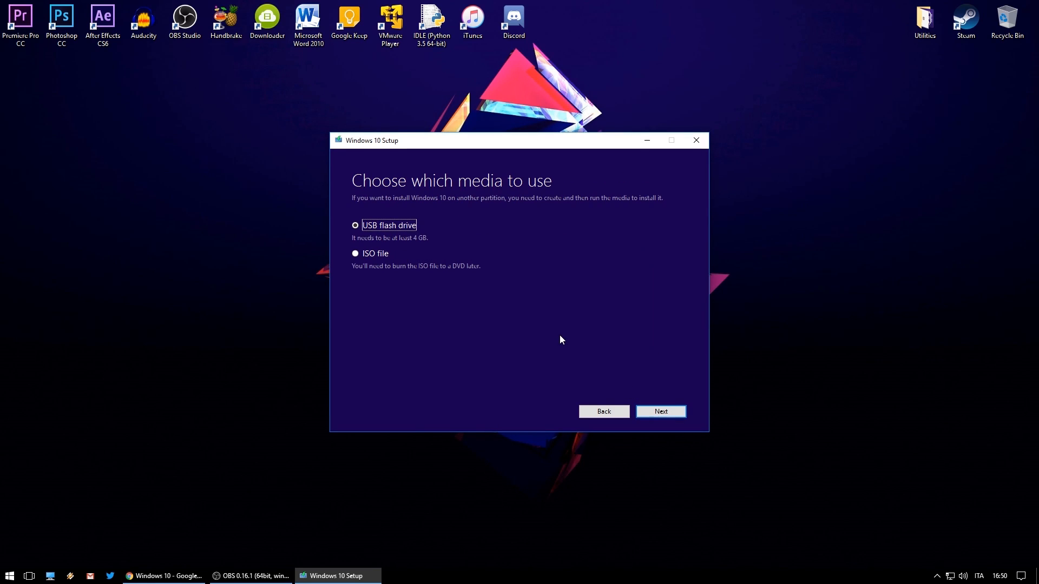
Choose USB flash drive media with NEW VOLUME (F:) as the target drive.
{"action": "left_click", "coordinate": [660, 411]}
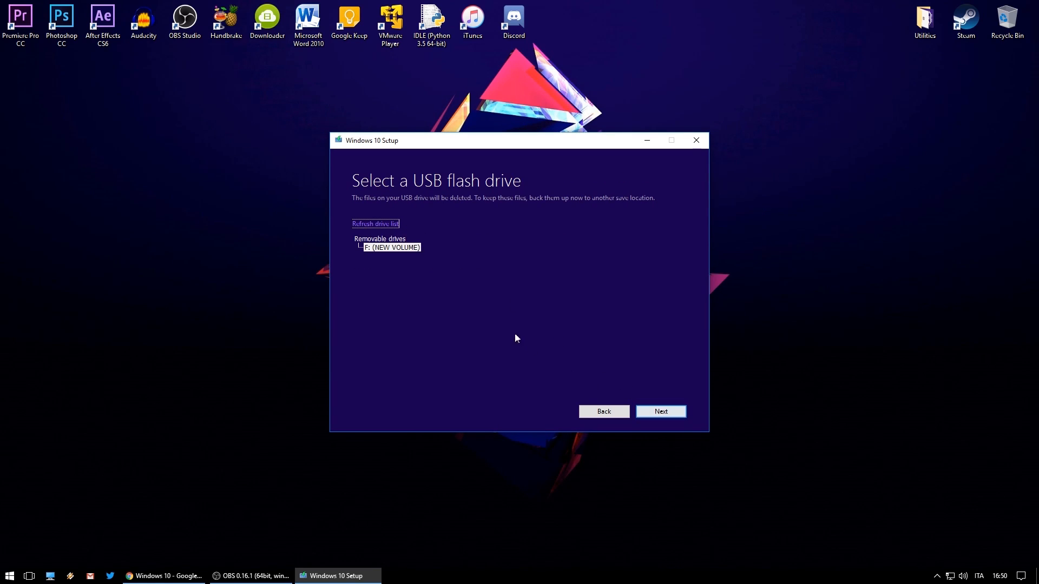
{"action": "left_click", "coordinate": [391, 247]}
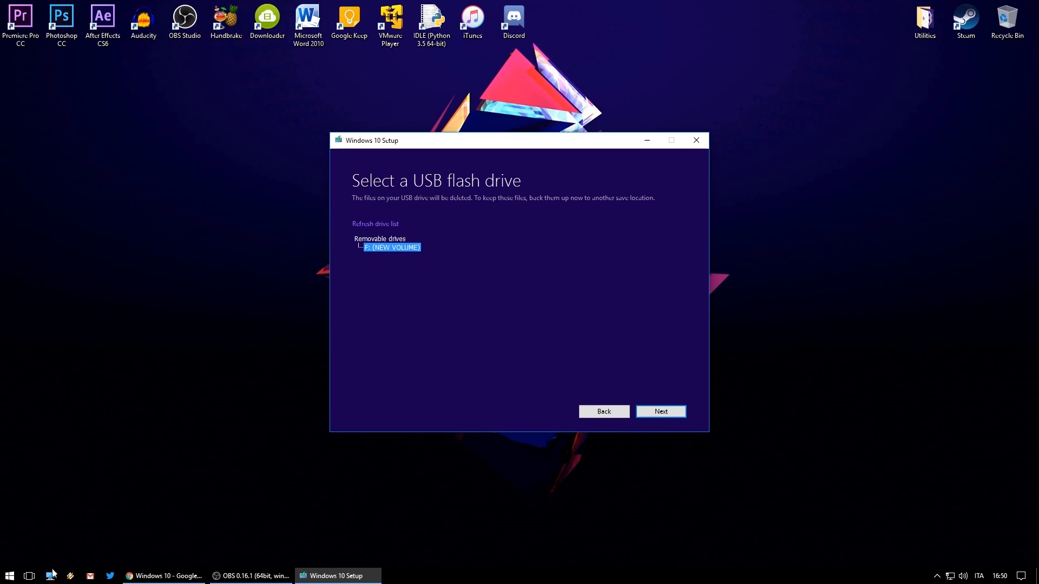
{"action": "left_click", "coordinate": [49, 575]}
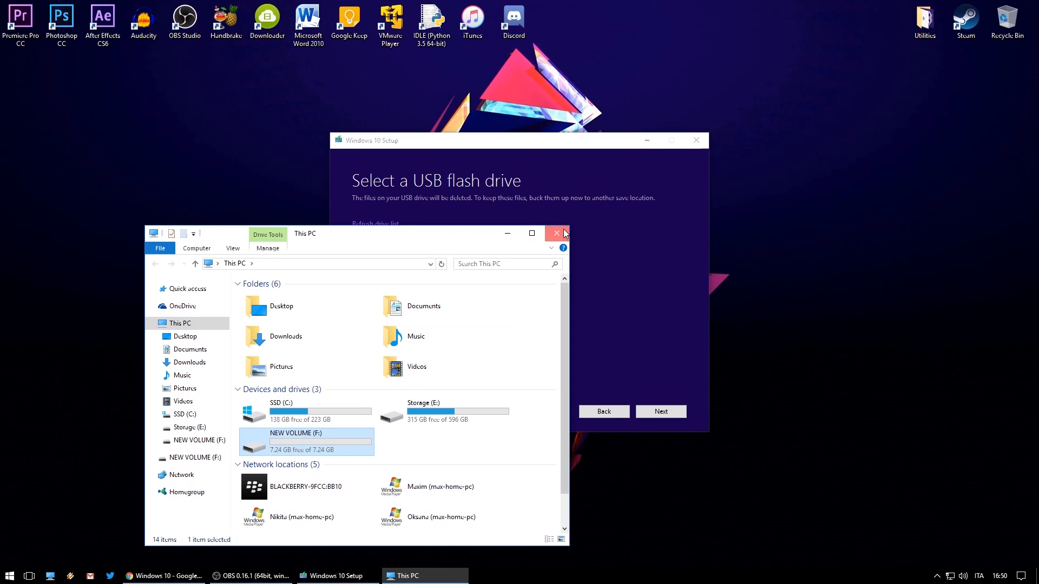
{"action": "left_click", "coordinate": [557, 233]}
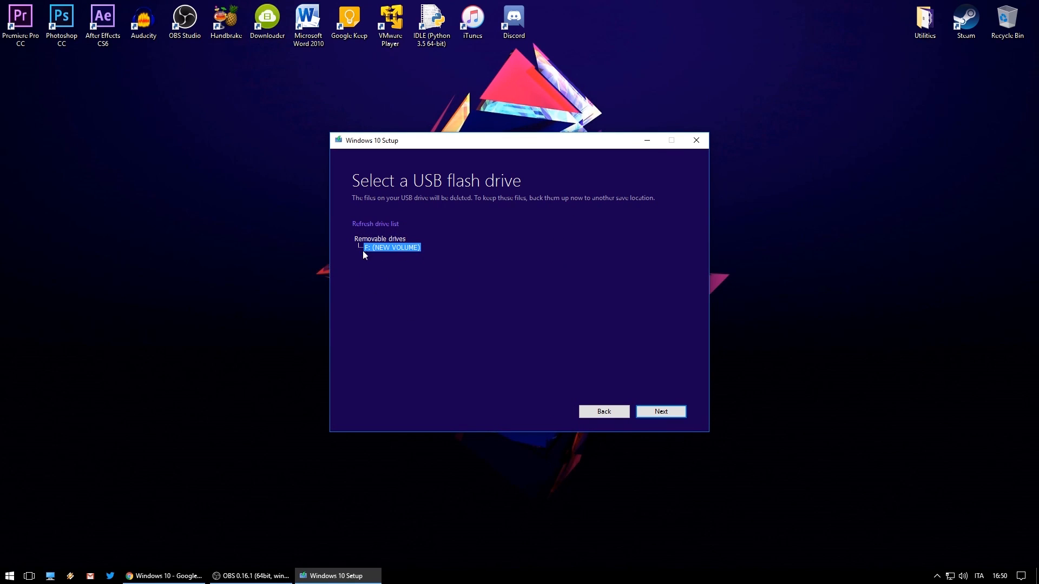
Write the Windows 10 installer to F:, finish setup, and eject the DataTraveler 410.
{"action": "left_click", "coordinate": [660, 411]}
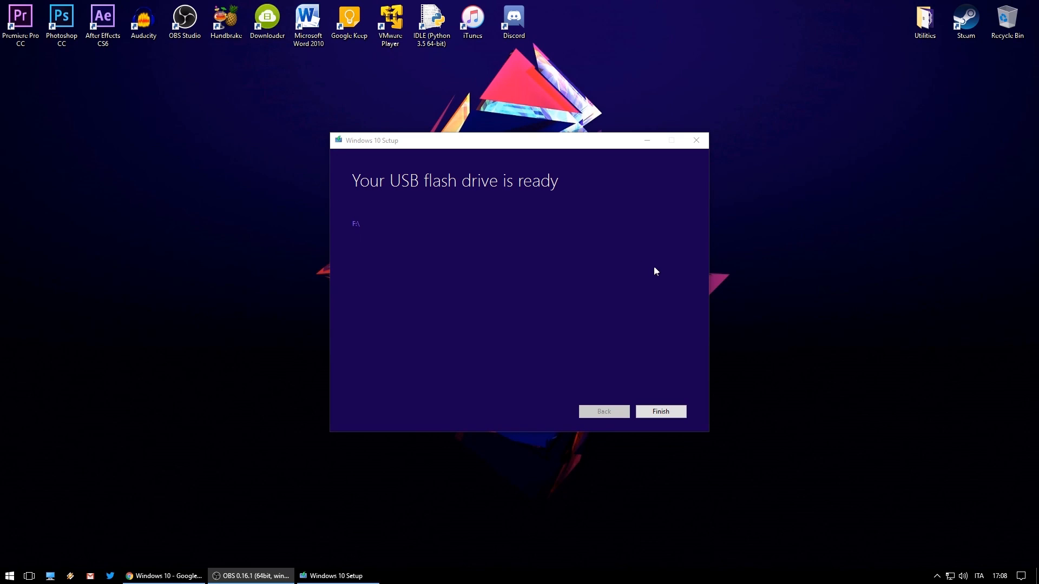
{"action": "left_click", "coordinate": [660, 411]}
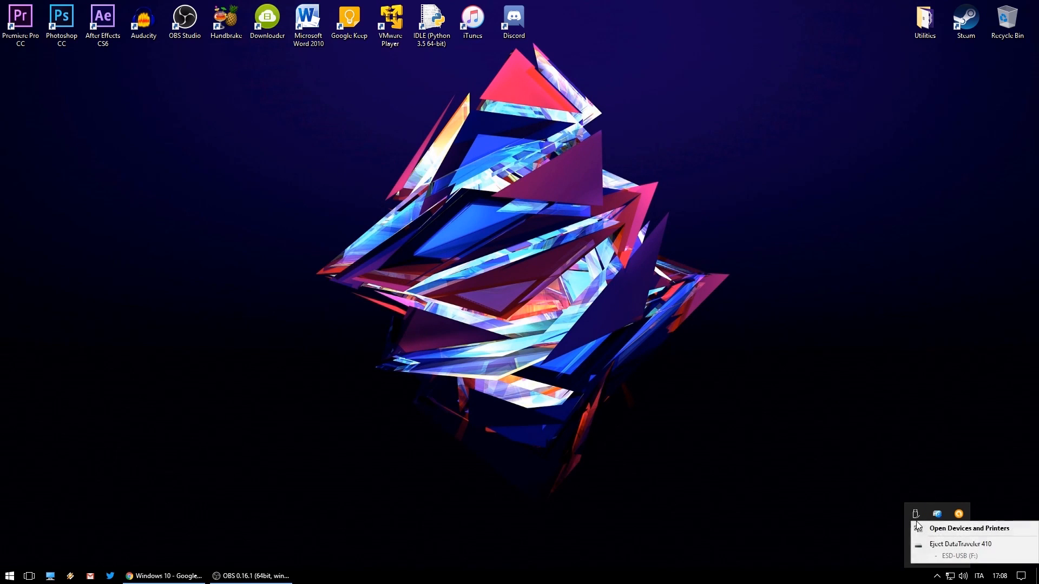
{"action": "left_click", "coordinate": [961, 544]}
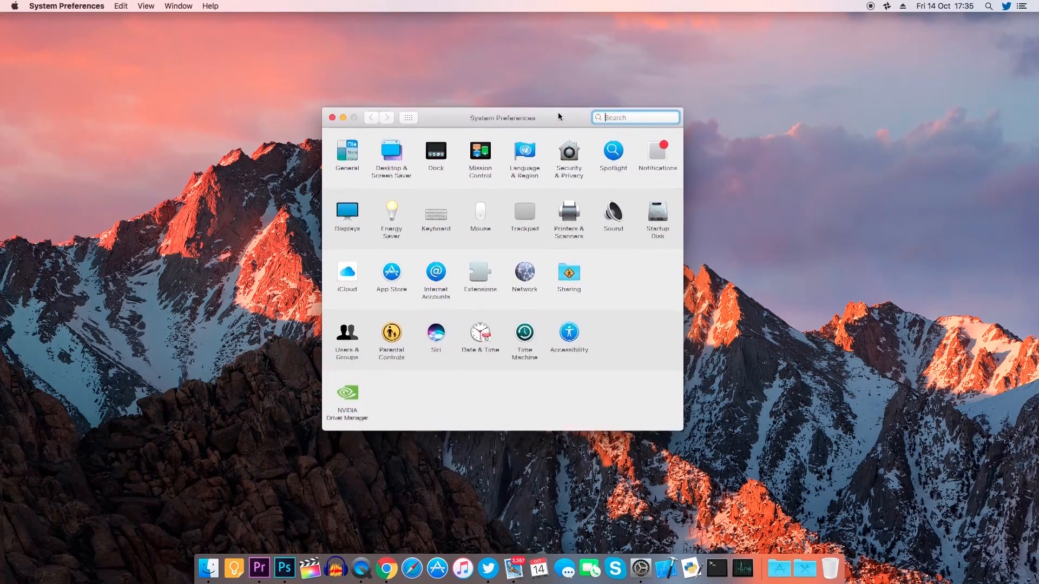
Check that English (U.K.) is the primary language in Language & Region, then close it.
{"action": "left_click", "coordinate": [524, 153]}
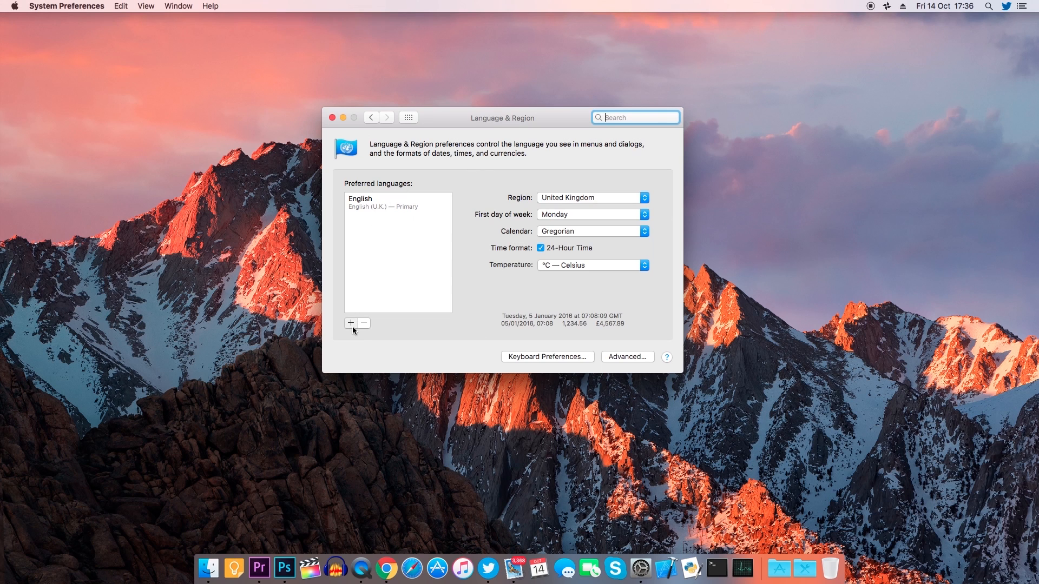
{"action": "left_click", "coordinate": [351, 323]}
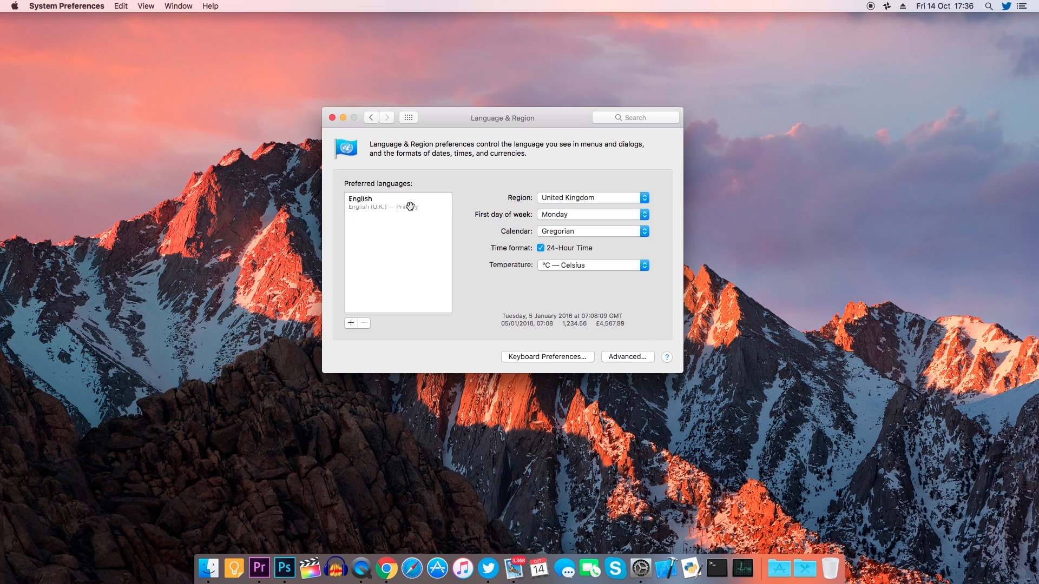
{"action": "left_click", "coordinate": [398, 202]}
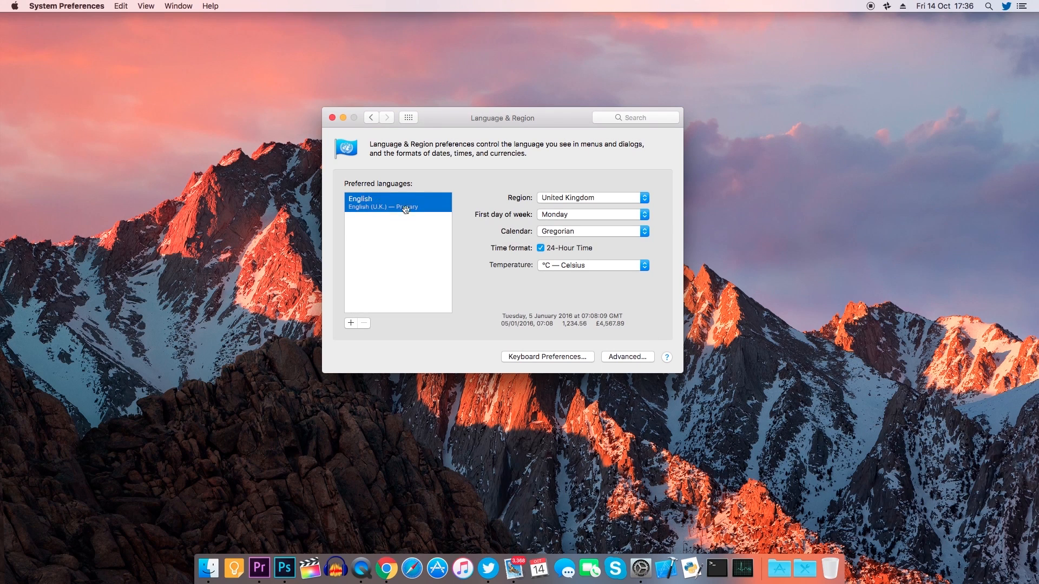
{"action": "left_click", "coordinate": [414, 234]}
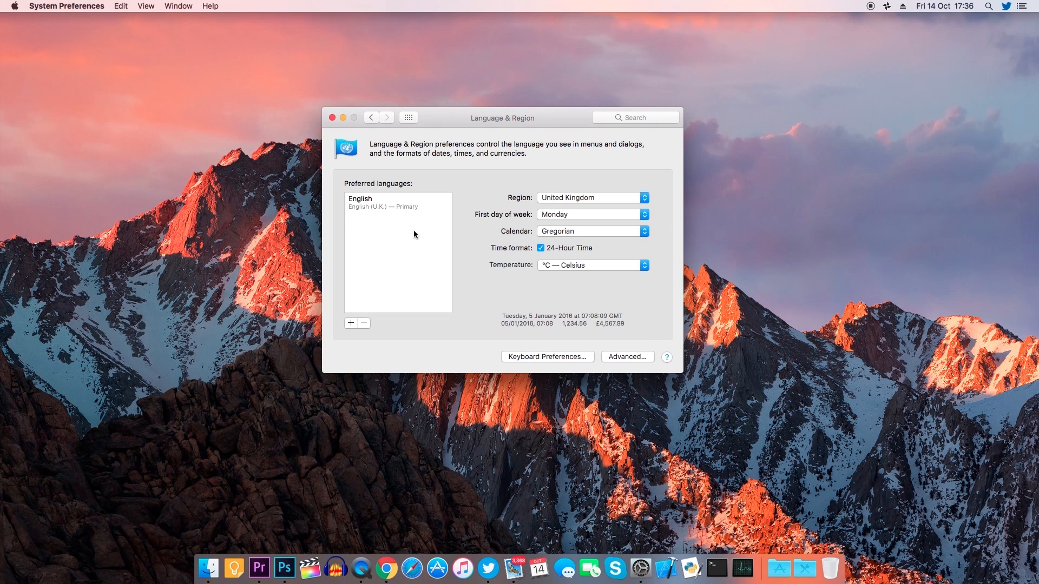
{"action": "left_click", "coordinate": [331, 118]}
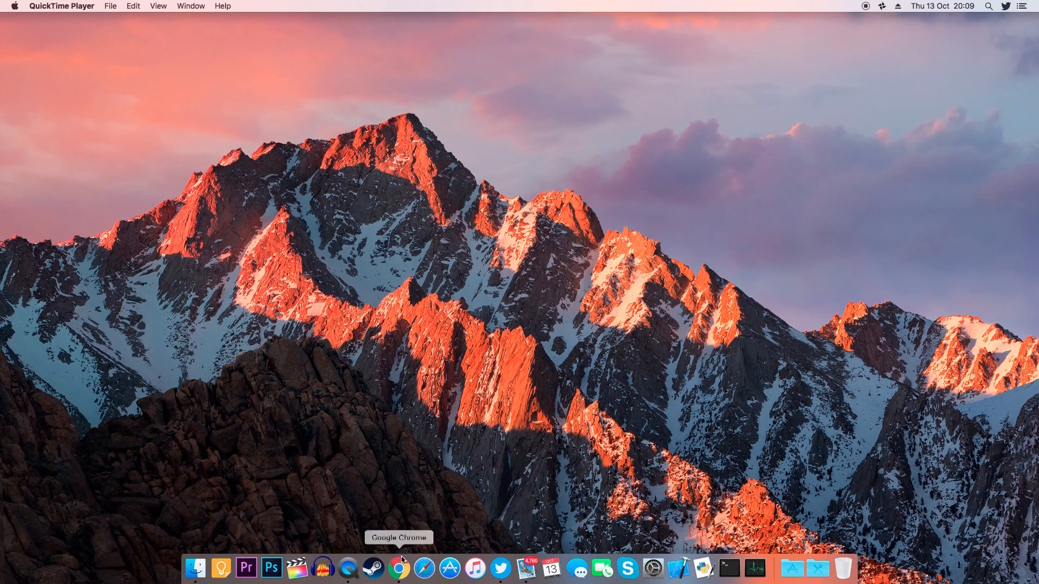
Open MultiBeast - Sierra 9.0.1 from tonymacx86's Downloads list in a new tab and download it.
{"action": "left_click", "coordinate": [398, 568]}
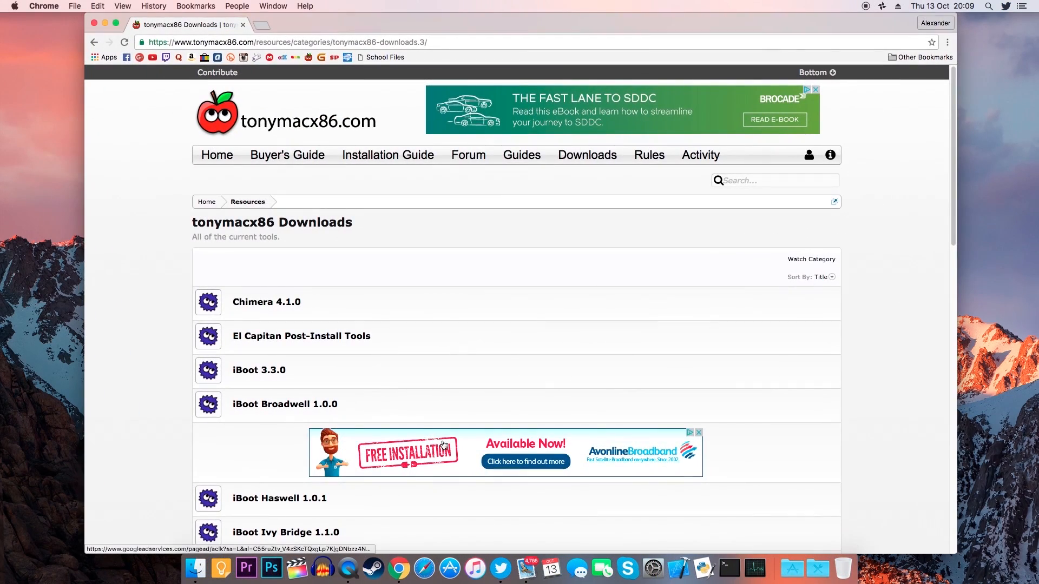
{"action": "mouse_move", "coordinate": [863, 278]}
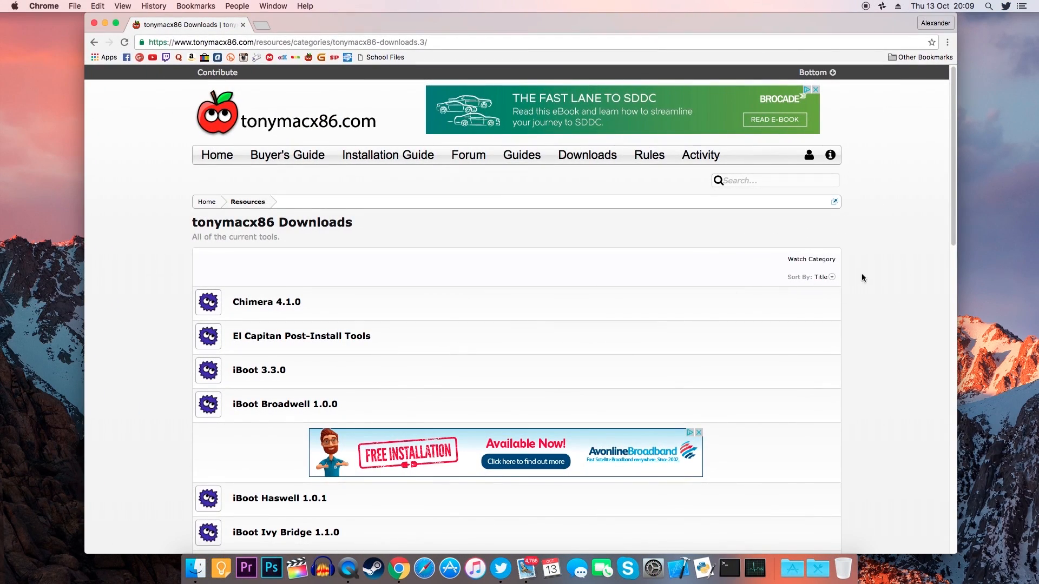
{"action": "left_click", "coordinate": [809, 155]}
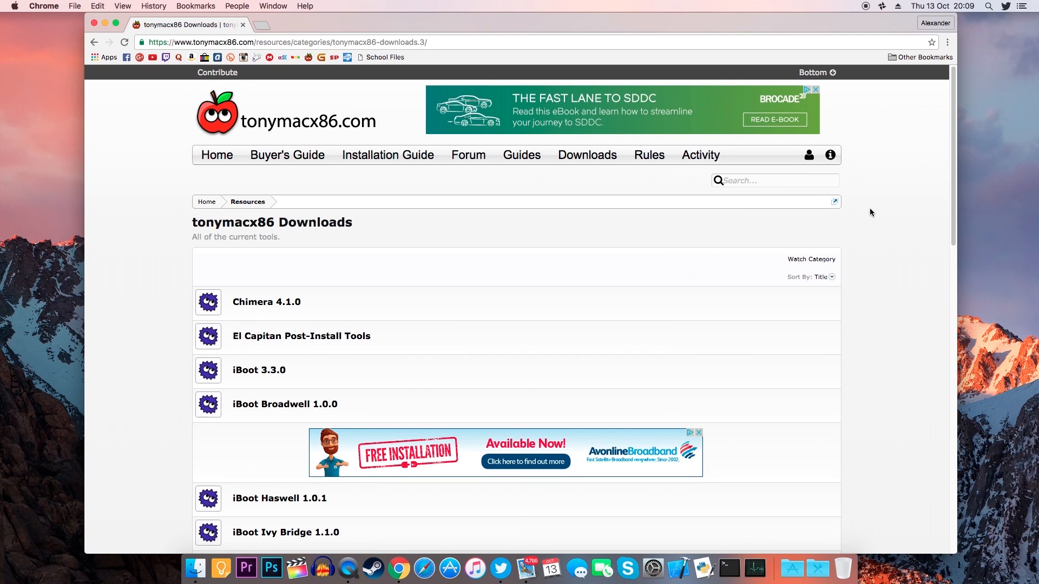
{"action": "scroll", "scroll_direction": "down", "scroll_amount": 3}
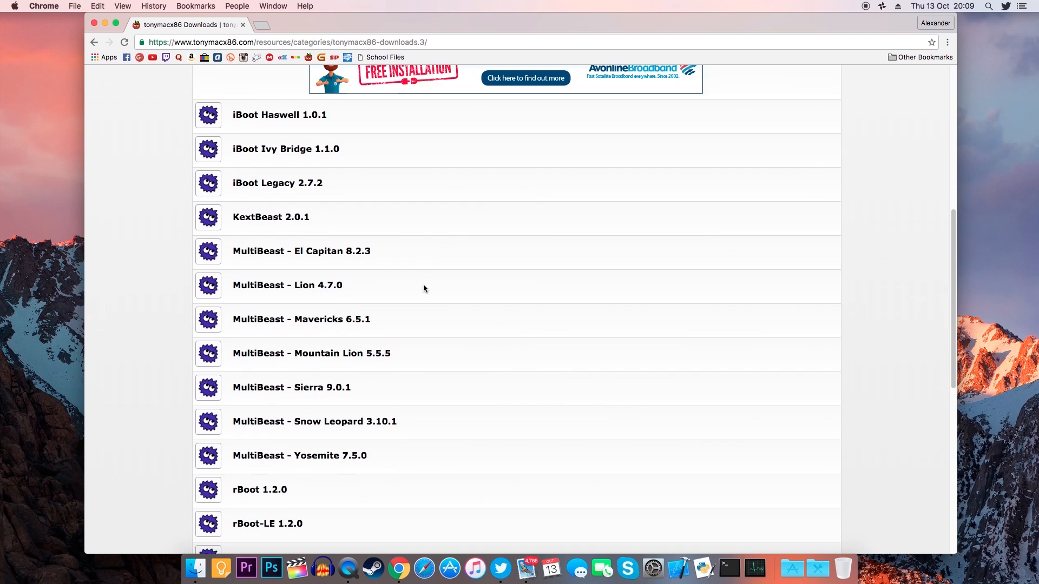
{"action": "scroll", "scroll_direction": "down", "scroll_amount": 3}
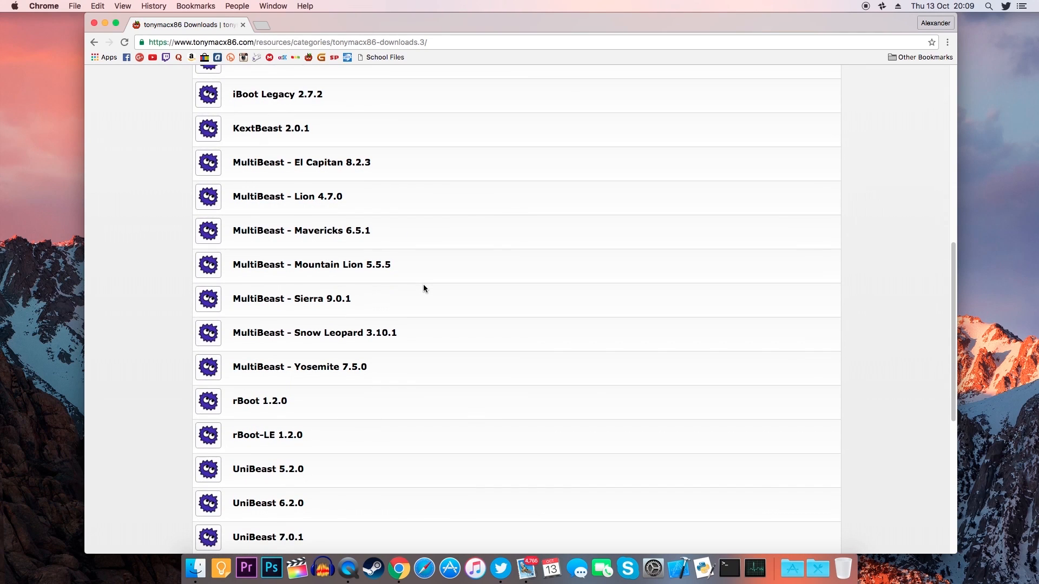
{"action": "scroll", "scroll_direction": "up", "scroll_amount": 3}
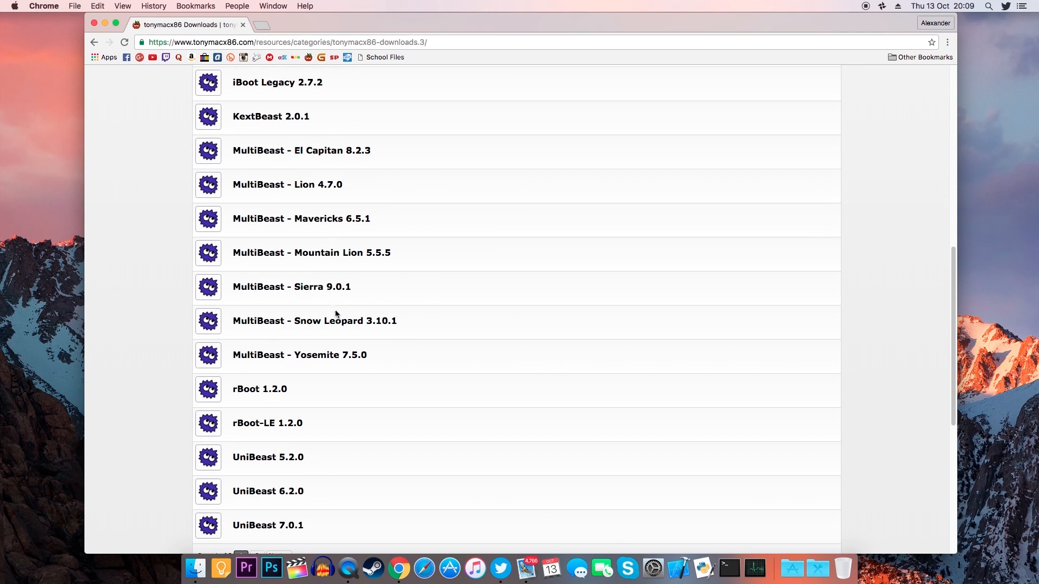
{"action": "middle_click", "coordinate": [290, 287]}
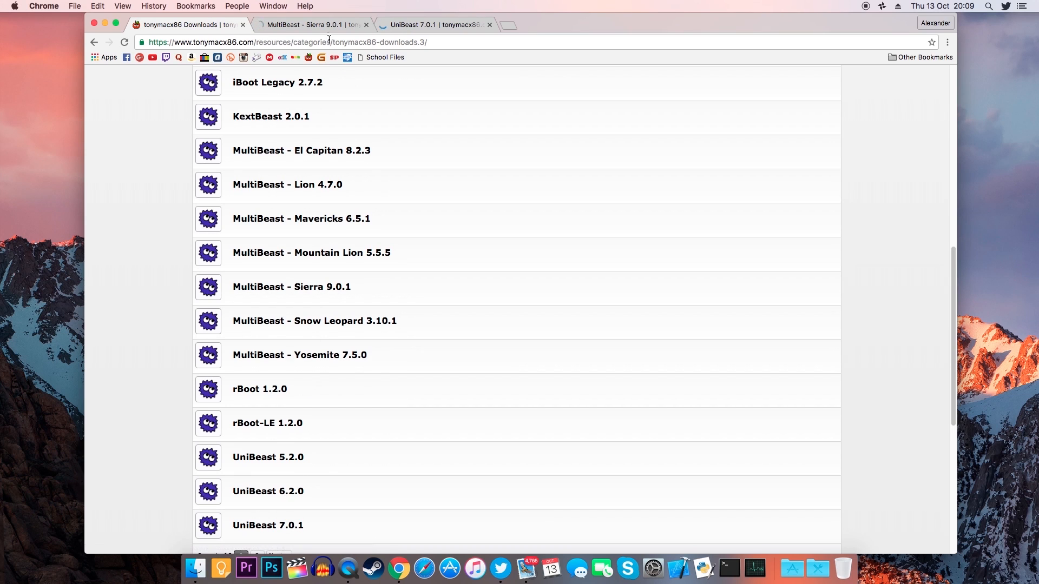
{"action": "left_click", "coordinate": [291, 287]}
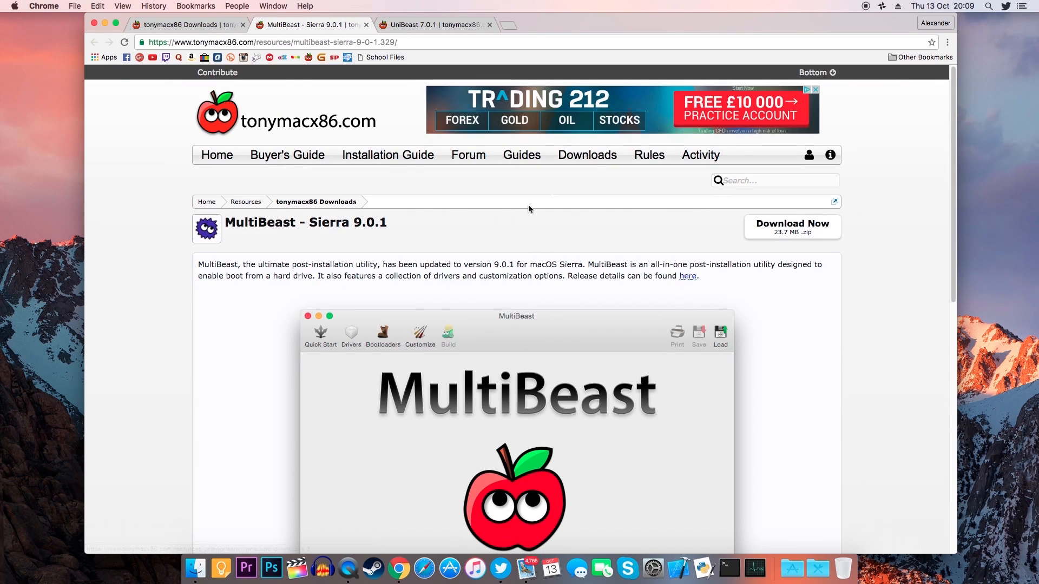
{"action": "left_click", "coordinate": [791, 226]}
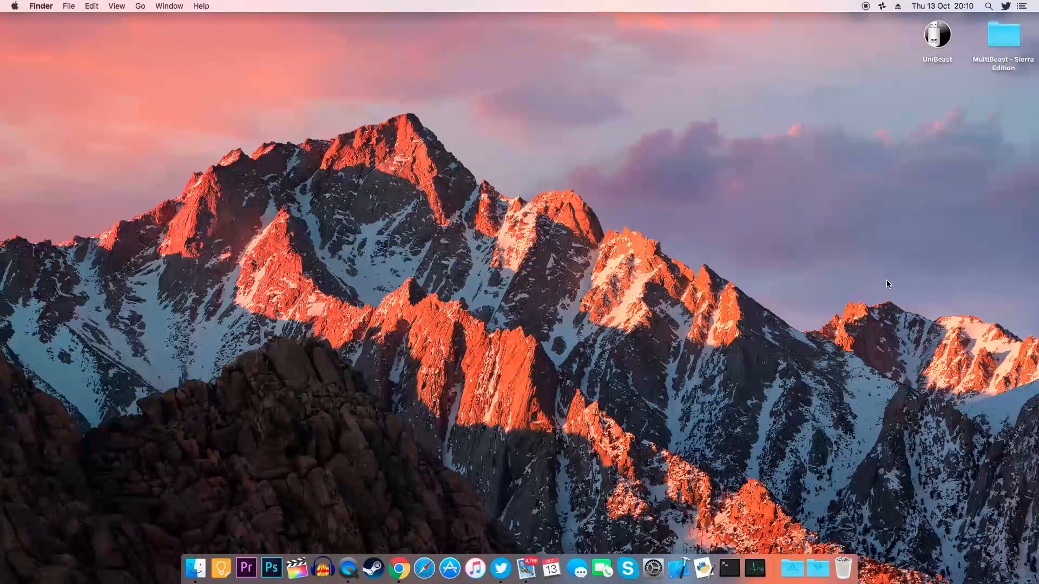
Launch Disk Utility through Spotlight and select the Kingston DT microDuo 3.0 Media drive.
{"action": "type", "text": "disk Utility"}
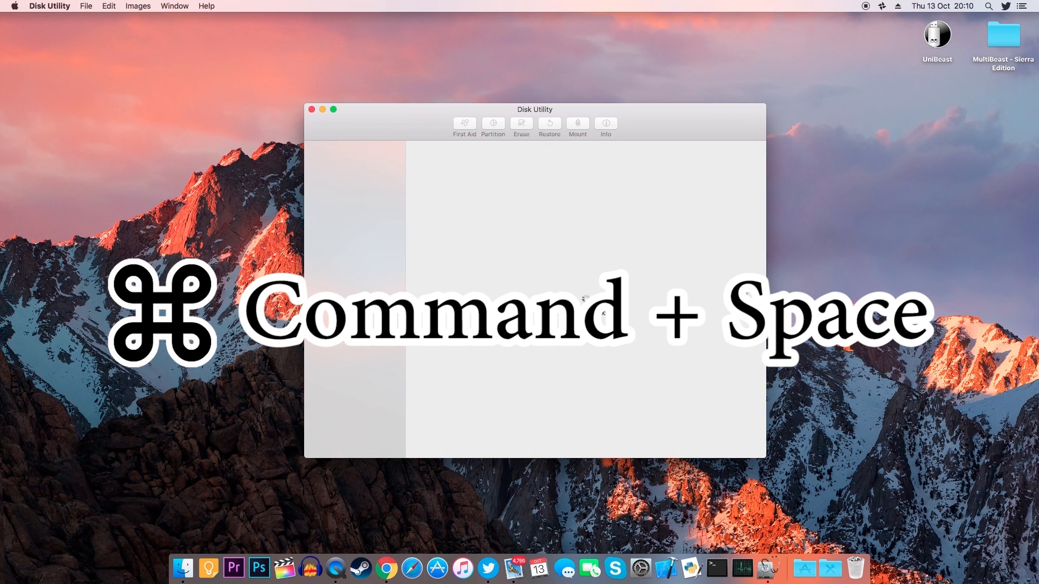
{"action": "left_click", "coordinate": [355, 245]}
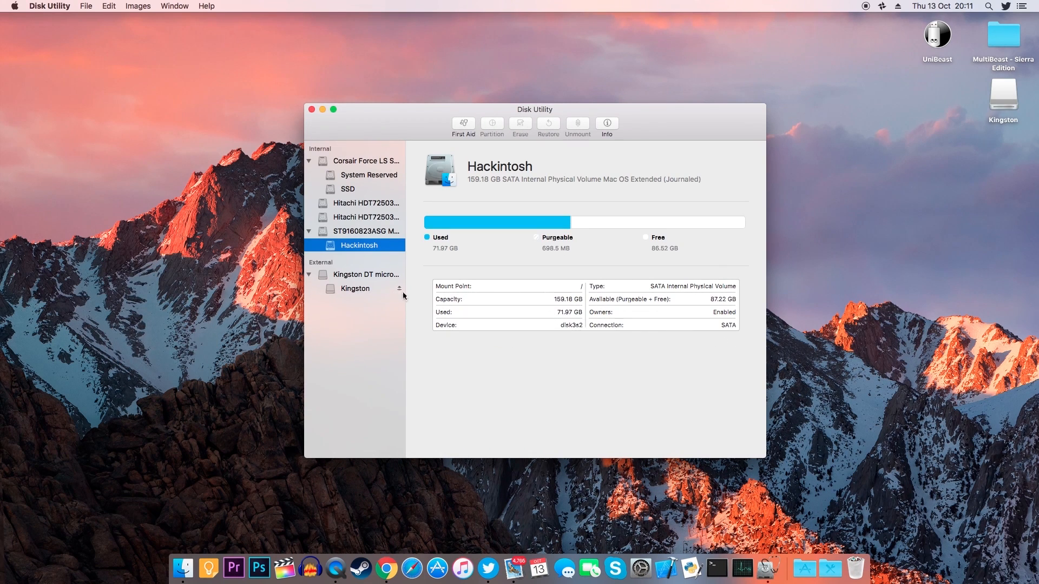
{"action": "left_click", "coordinate": [364, 274]}
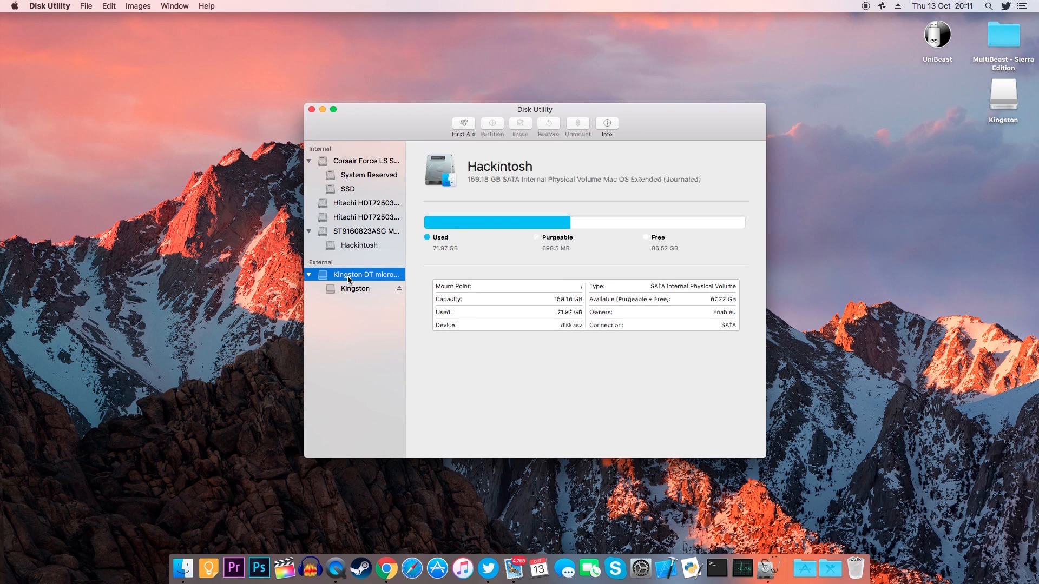
{"action": "left_click", "coordinate": [368, 275]}
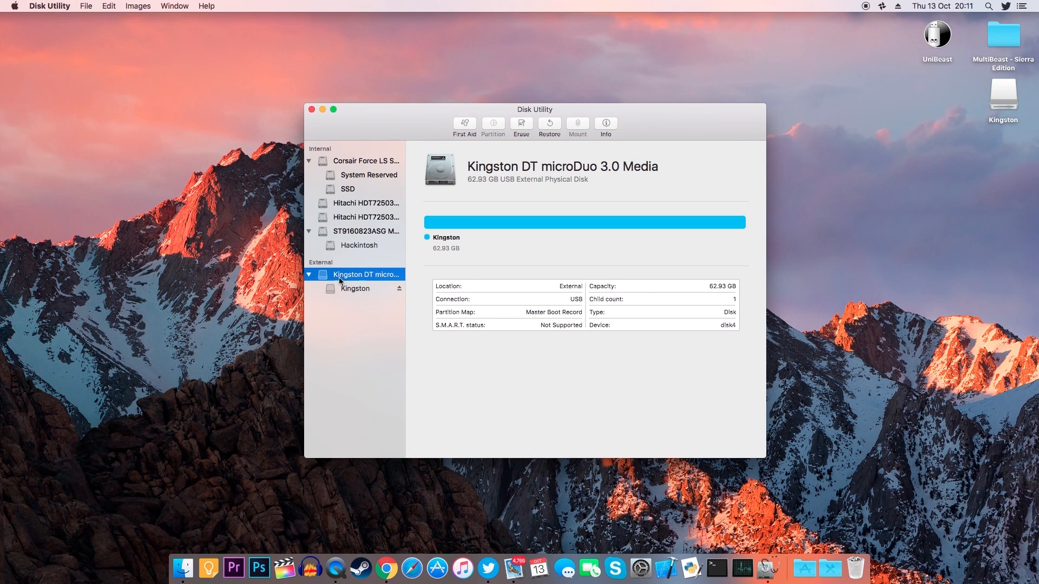
{"action": "mouse_move", "coordinate": [572, 365]}
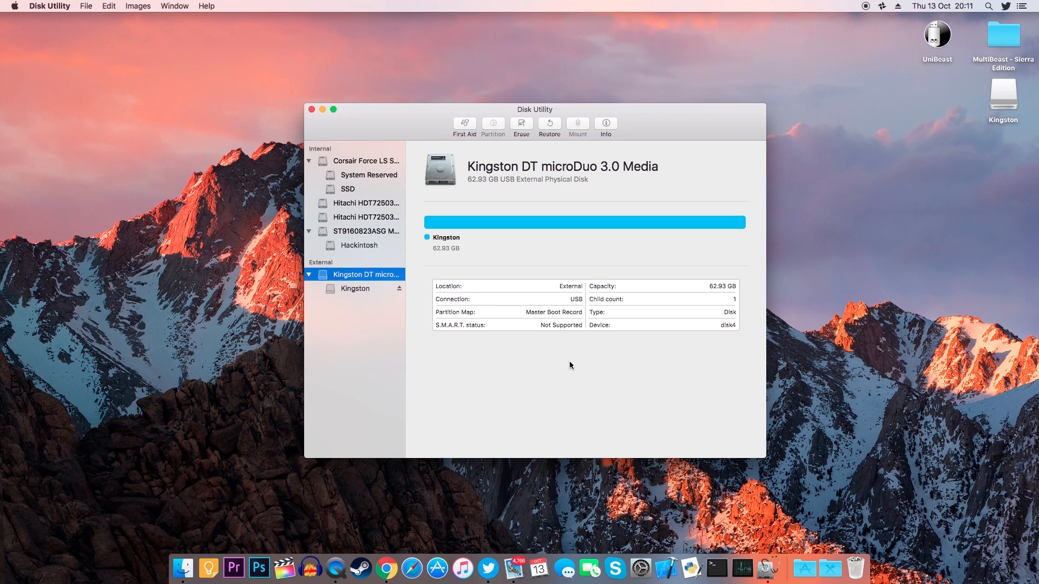
{"action": "mouse_move", "coordinate": [524, 126]}
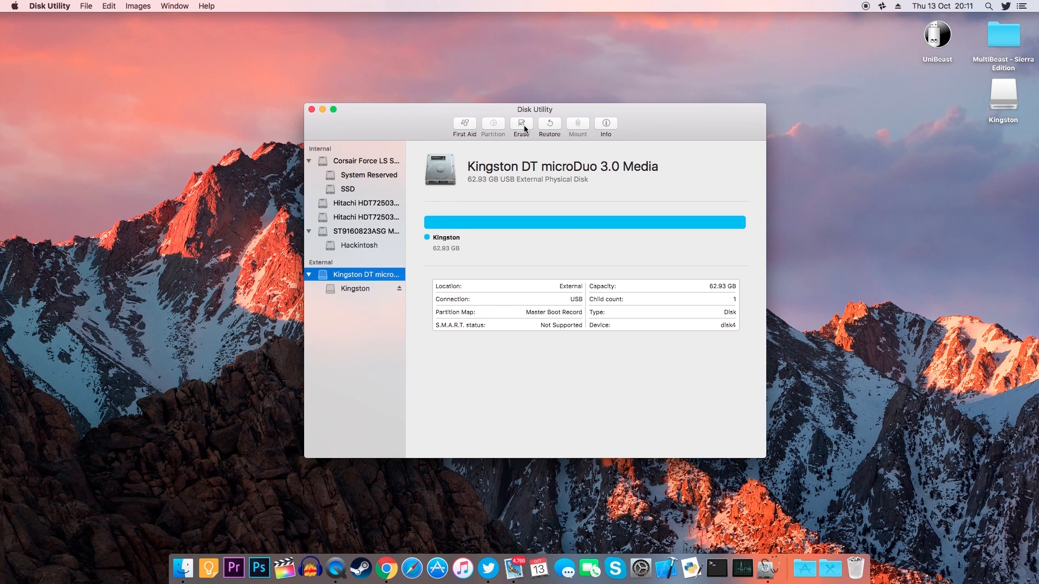
Erase the Kingston drive as 'USB' using Mac OS Extended (Journaled) and GUID Partition Map.
{"action": "left_click", "coordinate": [520, 125]}
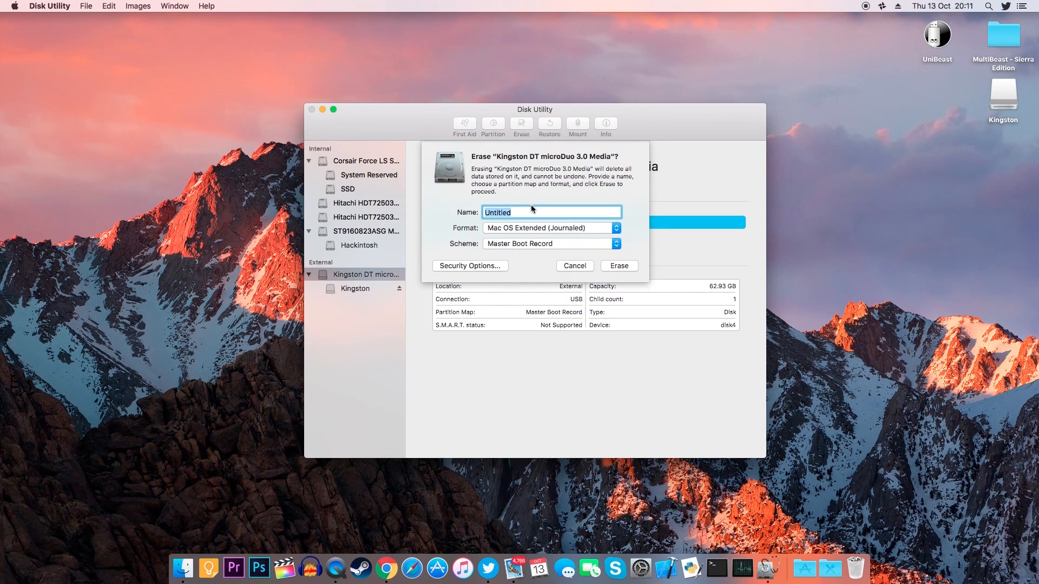
{"action": "type", "text": "USB"}
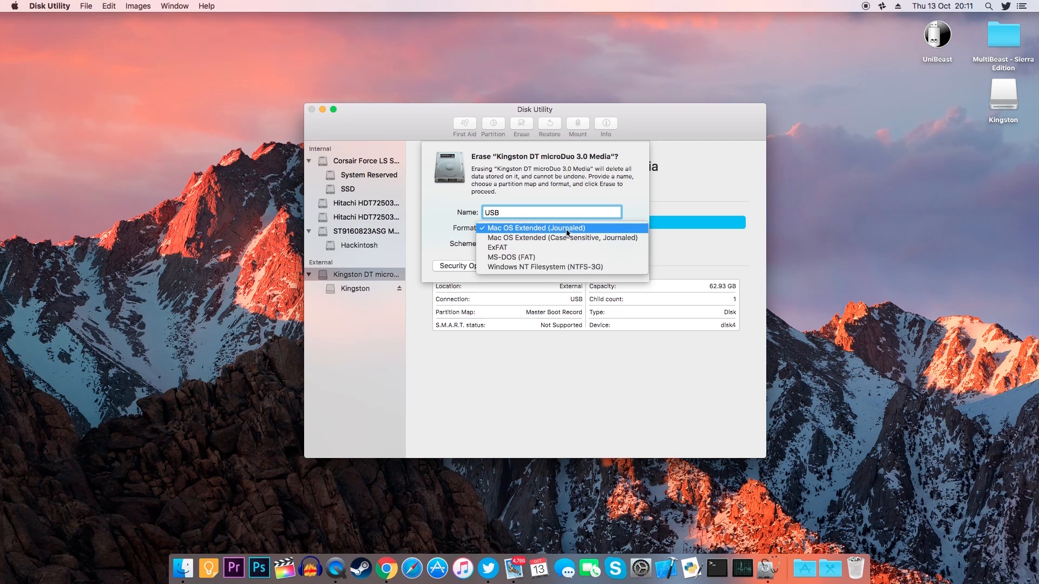
{"action": "left_click", "coordinate": [547, 243]}
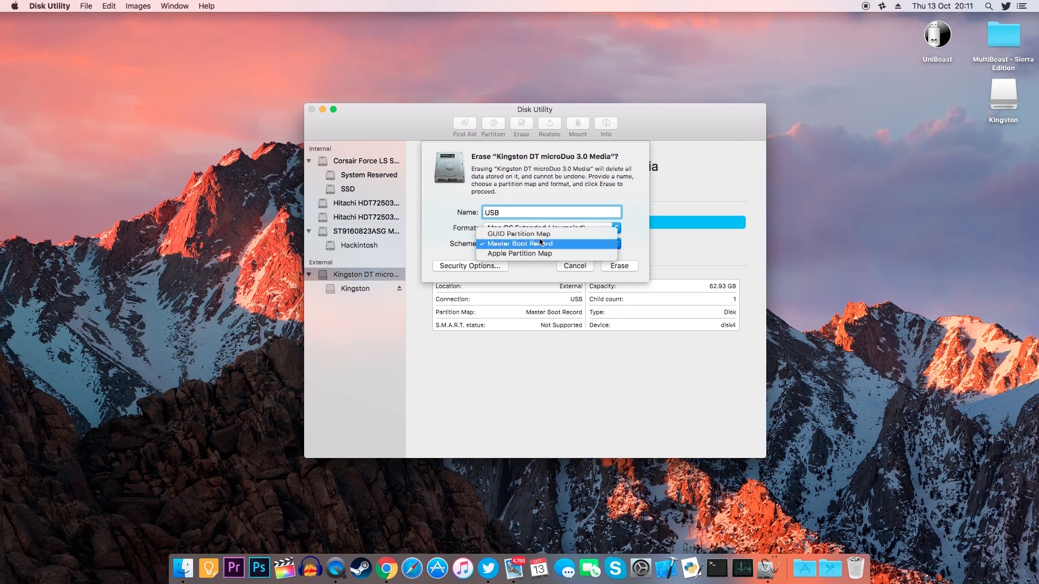
{"action": "left_click", "coordinate": [520, 234]}
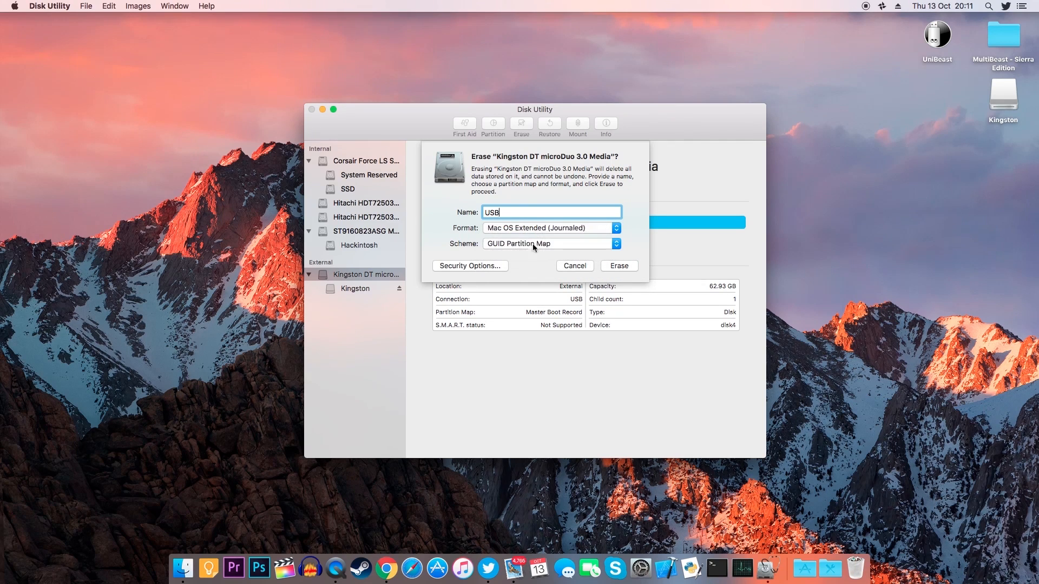
{"action": "mouse_move", "coordinate": [627, 267]}
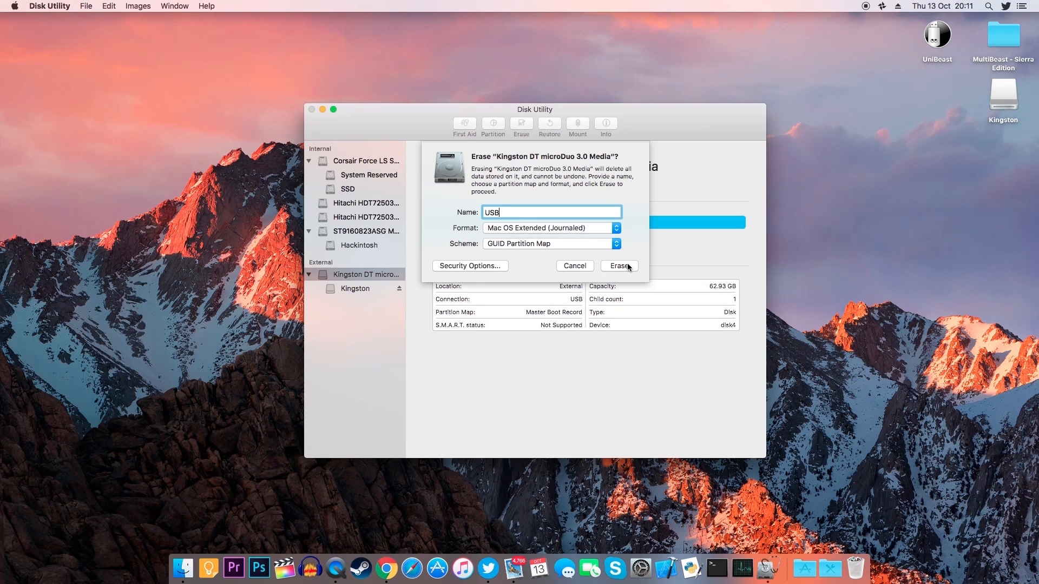
{"action": "left_click", "coordinate": [617, 266]}
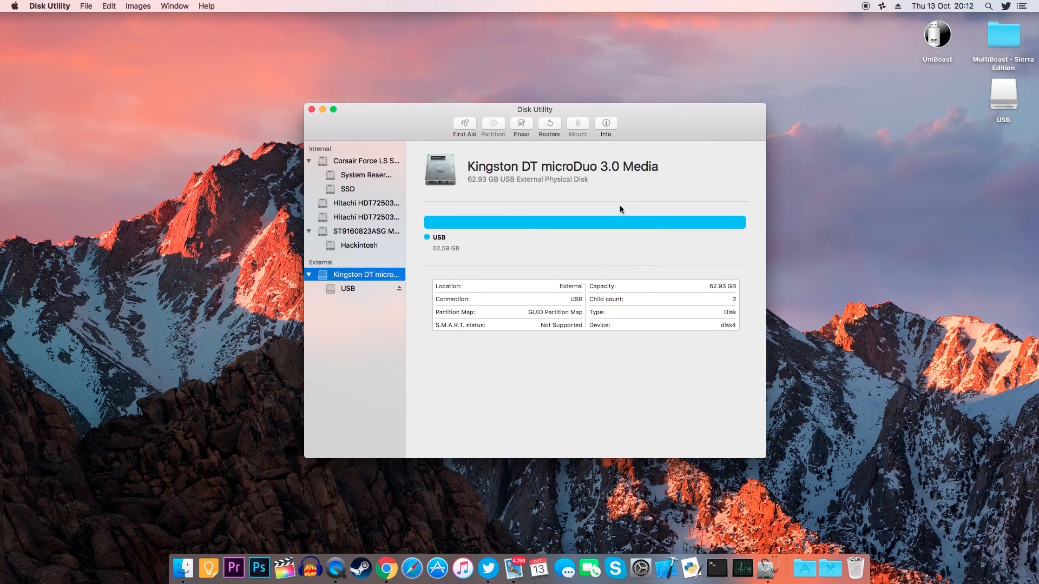
Quit Disk Utility and trigger the macOS Sierra download in the App Store.
{"action": "left_click", "coordinate": [312, 110]}
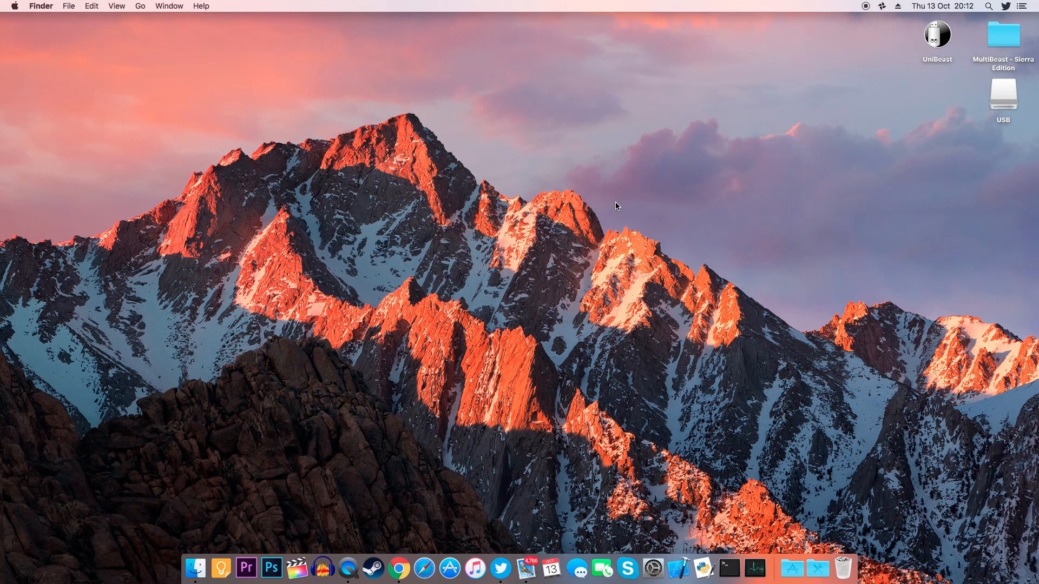
{"action": "mouse_move", "coordinate": [860, 449]}
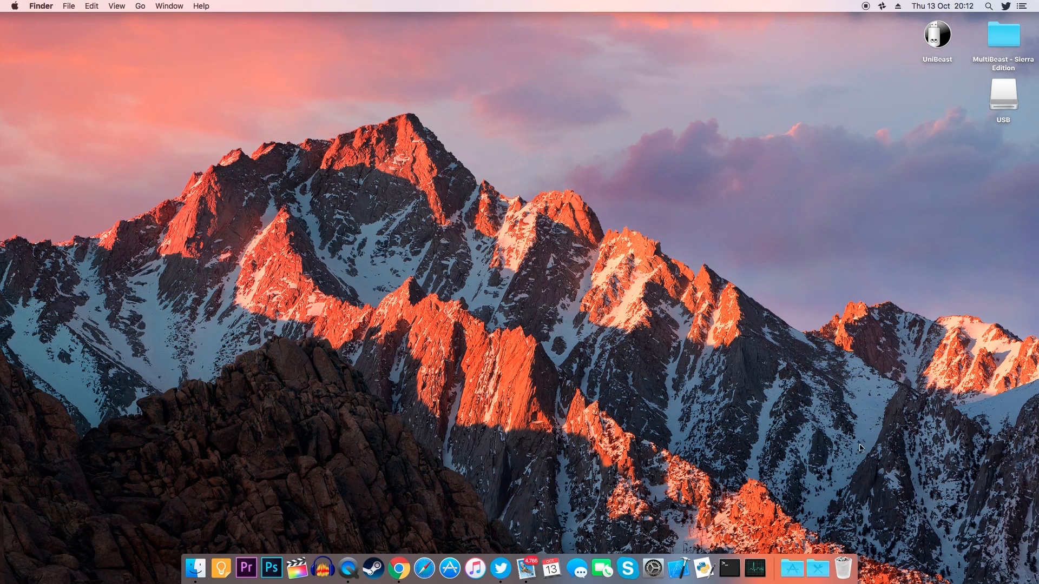
{"action": "mouse_move", "coordinate": [449, 569]}
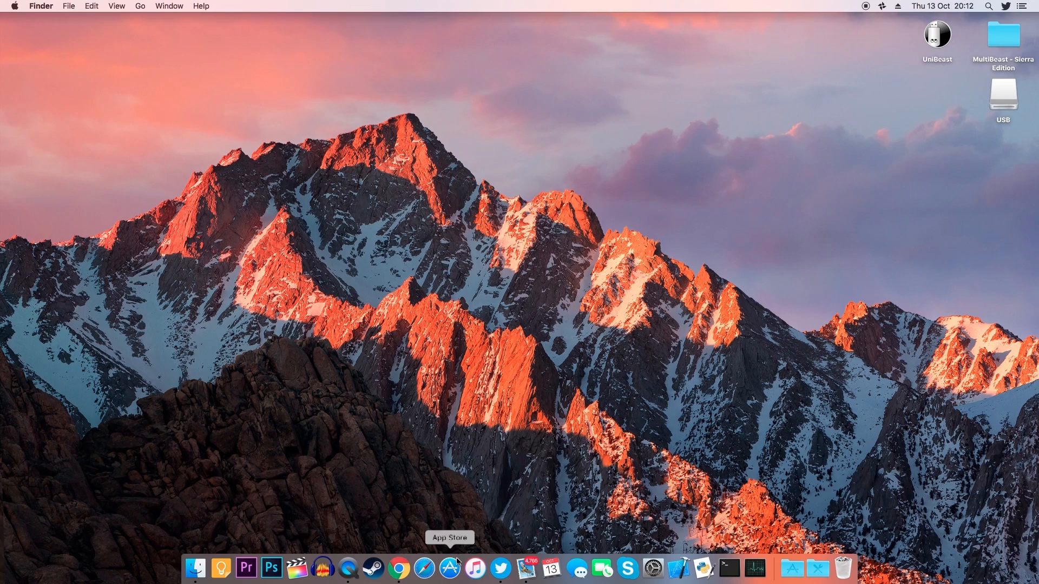
{"action": "left_click", "coordinate": [448, 569]}
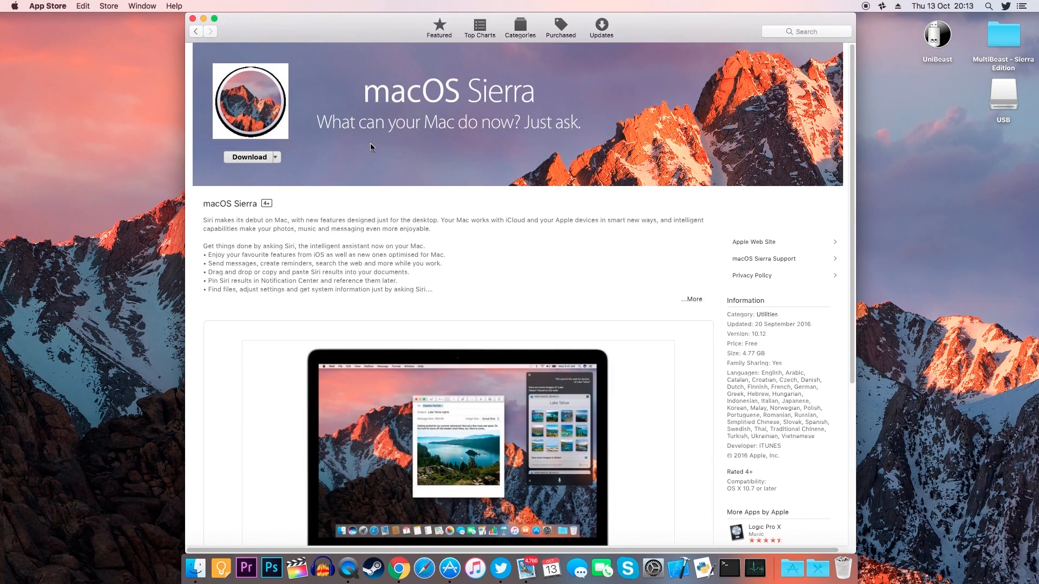
{"action": "left_click", "coordinate": [249, 156]}
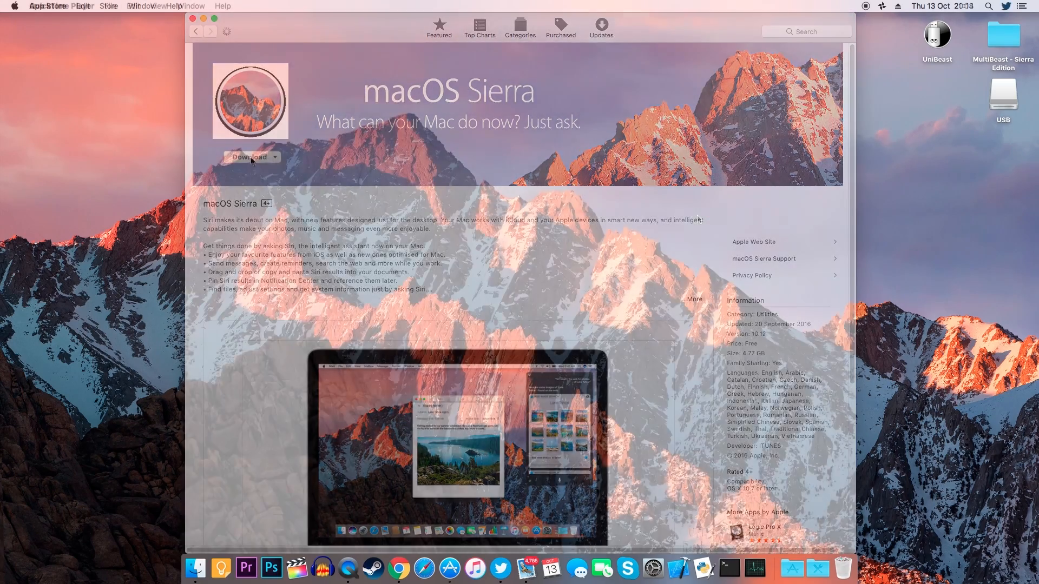
{"action": "left_click", "coordinate": [198, 19]}
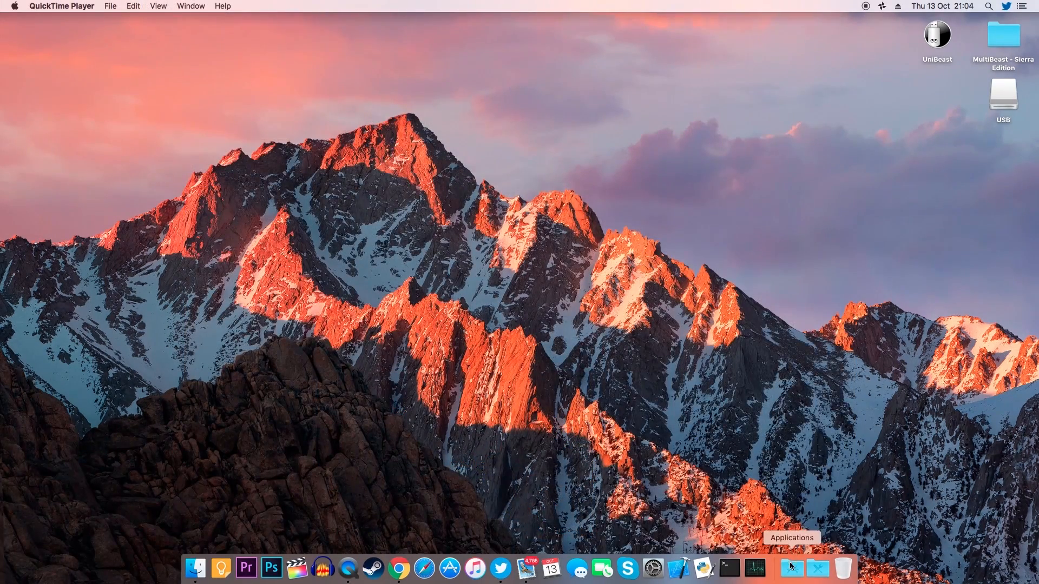
{"action": "left_click", "coordinate": [791, 568]}
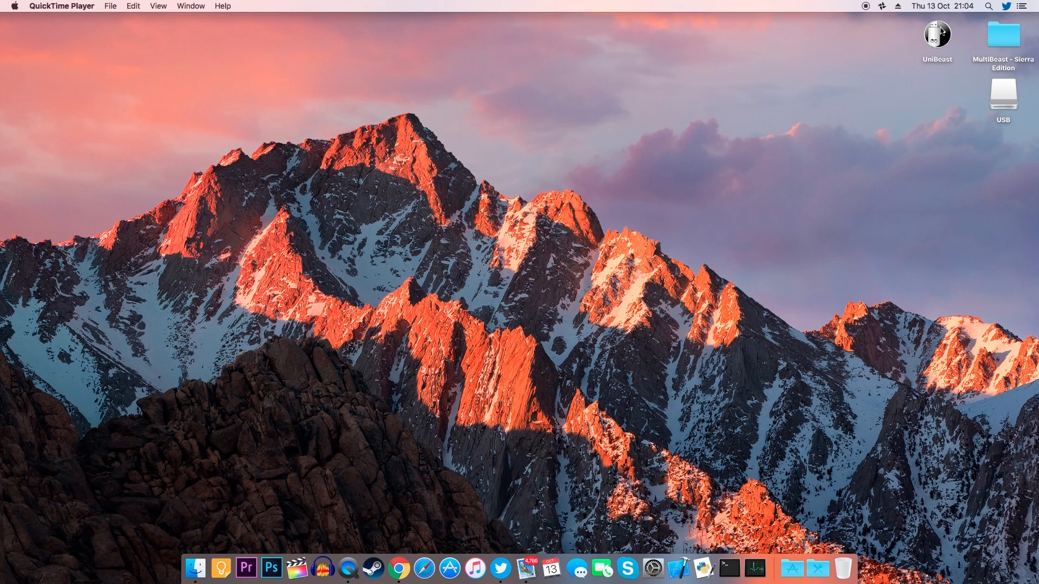
Launch UniBeast, agree to the licence, and pick the 62.59 GB USB drive as destination.
{"action": "double_click", "coordinate": [935, 33]}
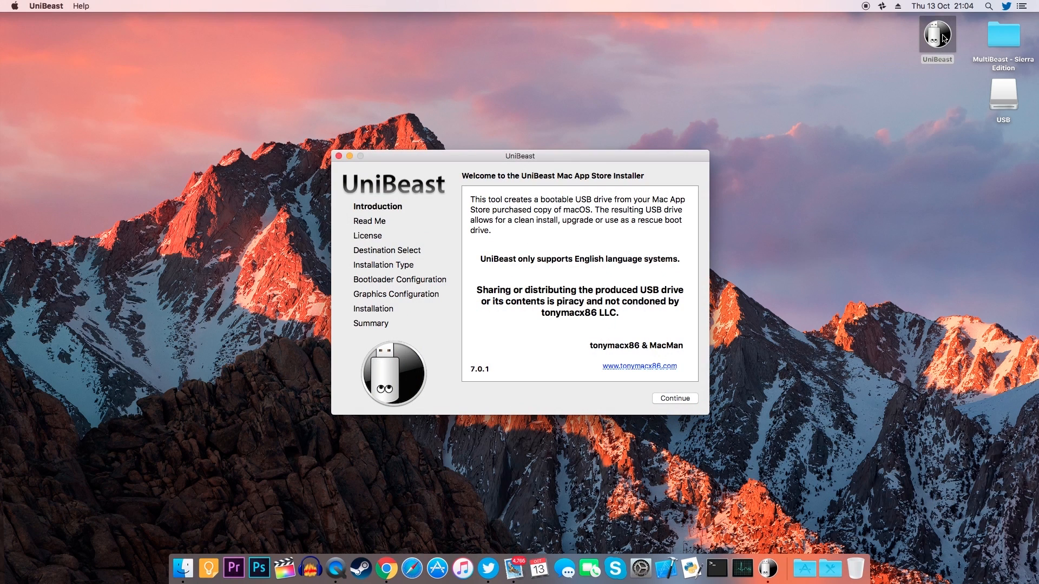
{"action": "left_click", "coordinate": [674, 399]}
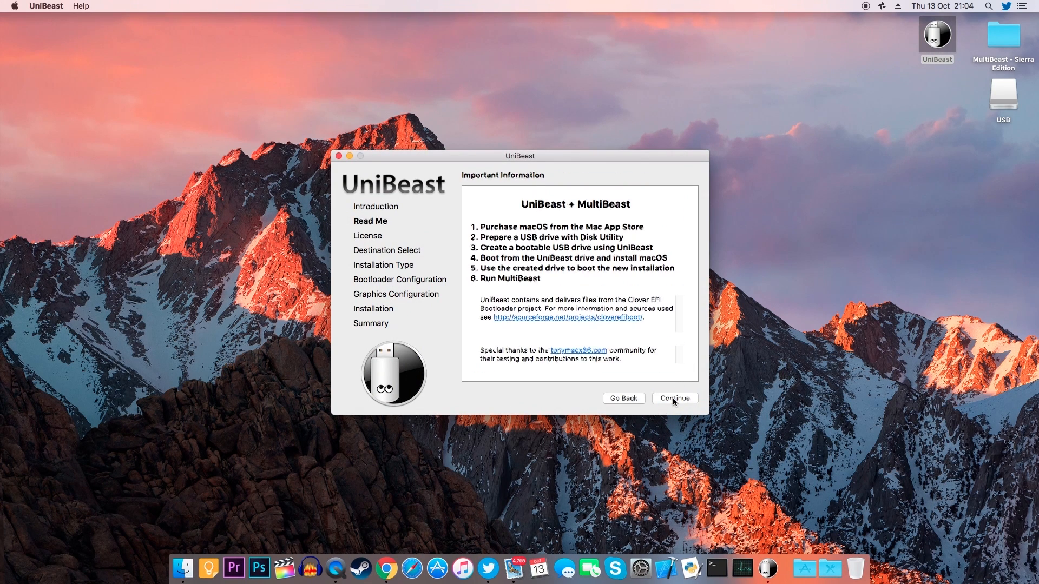
{"action": "left_click", "coordinate": [674, 399]}
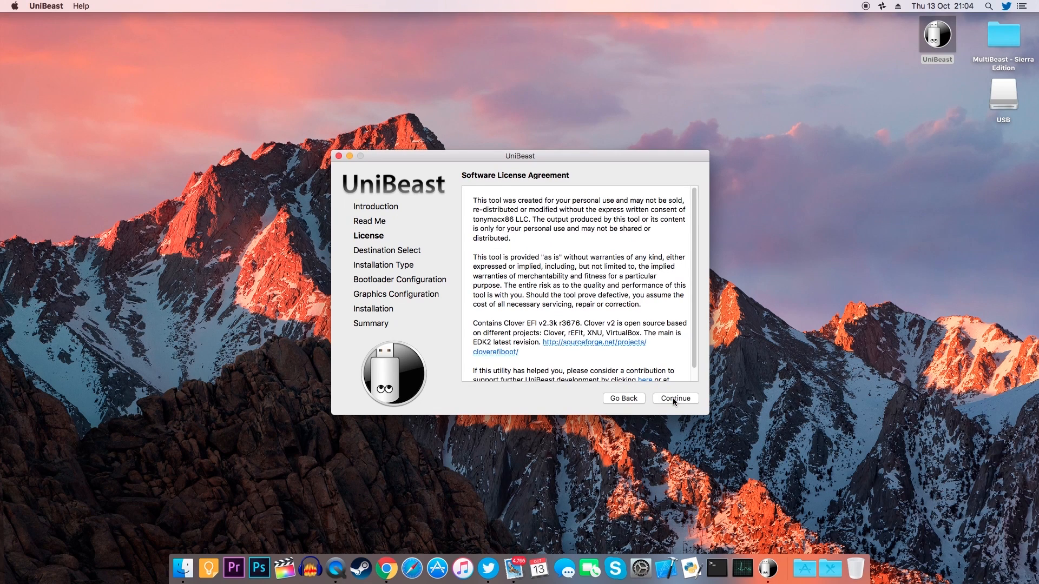
{"action": "left_click", "coordinate": [675, 399]}
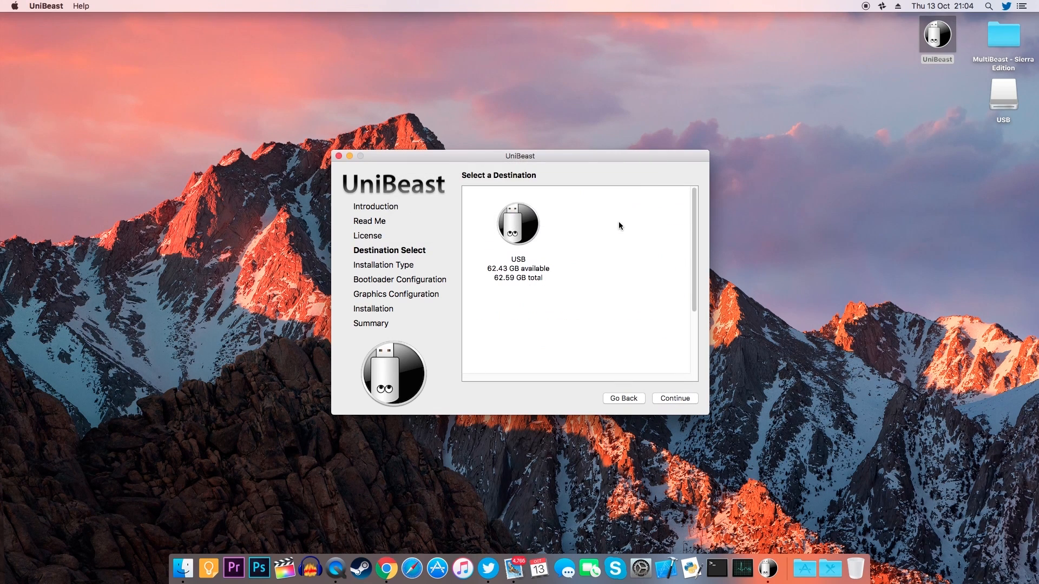
{"action": "mouse_move", "coordinate": [525, 236]}
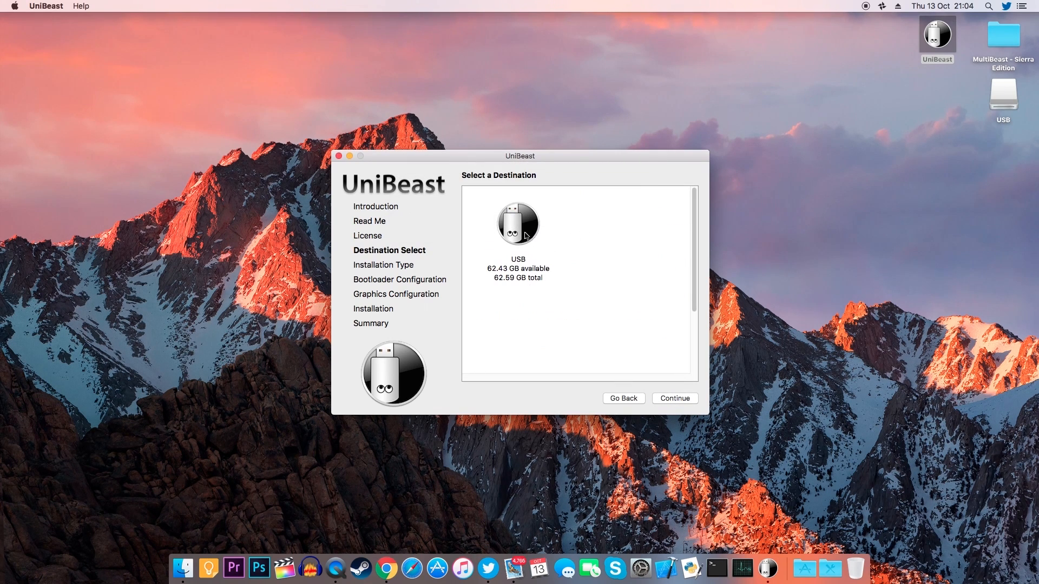
{"action": "left_click", "coordinate": [517, 223]}
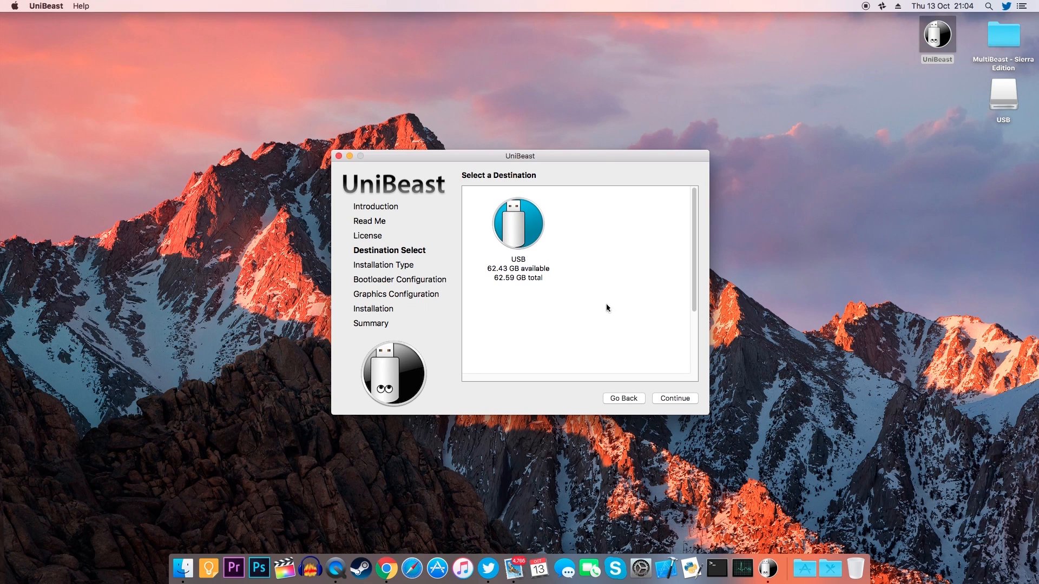
{"action": "mouse_move", "coordinate": [537, 233]}
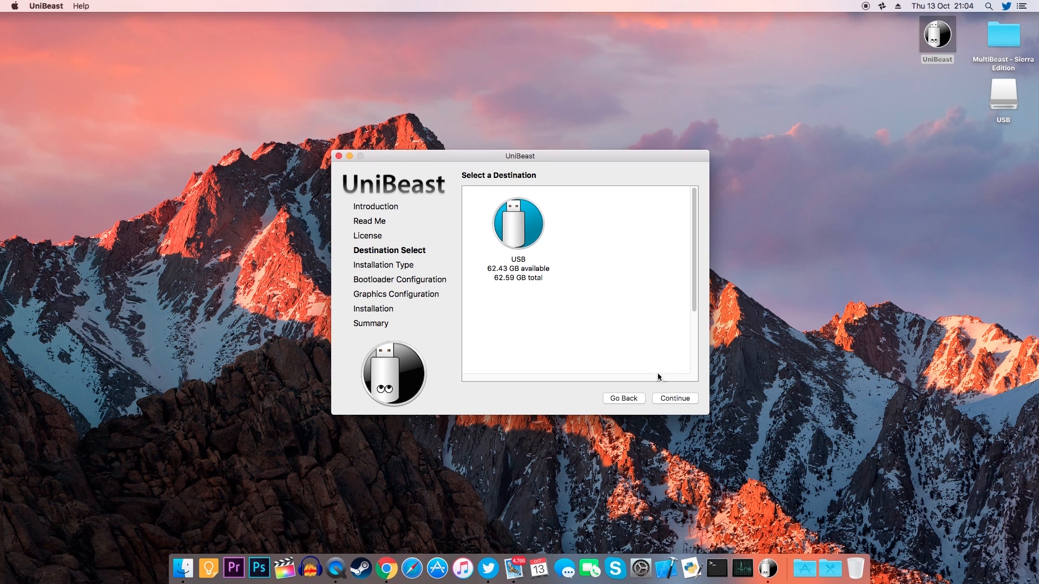
{"action": "left_click", "coordinate": [675, 398]}
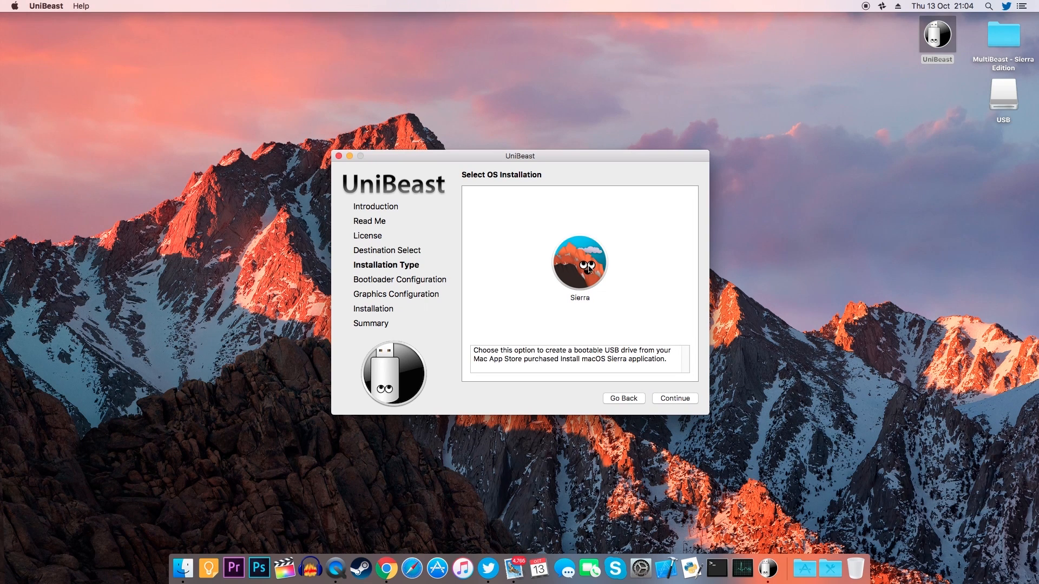
Set the bootloader to UEFI Boot Mode and continue to the optional graphics configuration.
{"action": "left_click", "coordinate": [674, 399]}
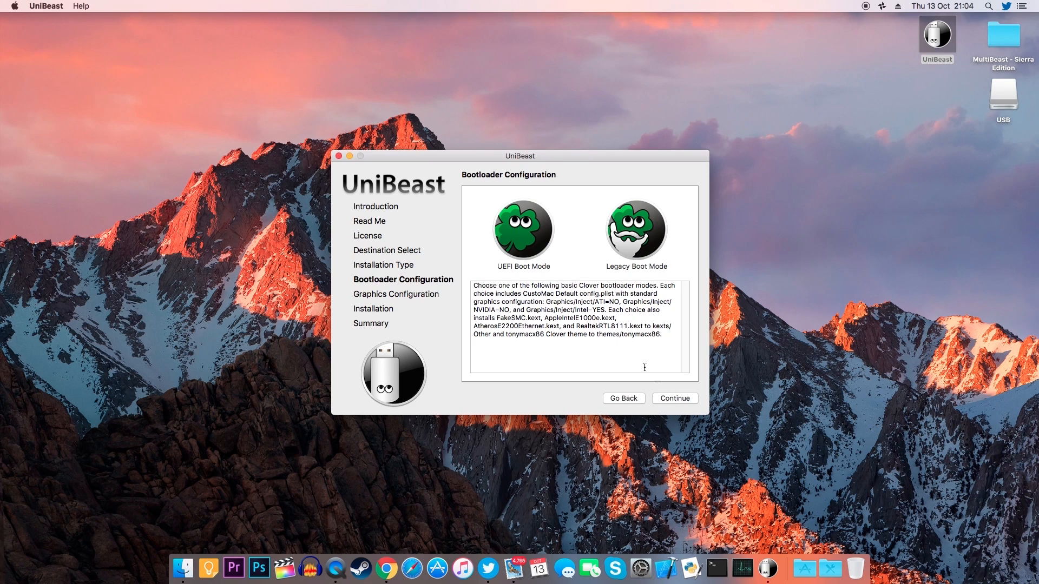
{"action": "left_click", "coordinate": [522, 228]}
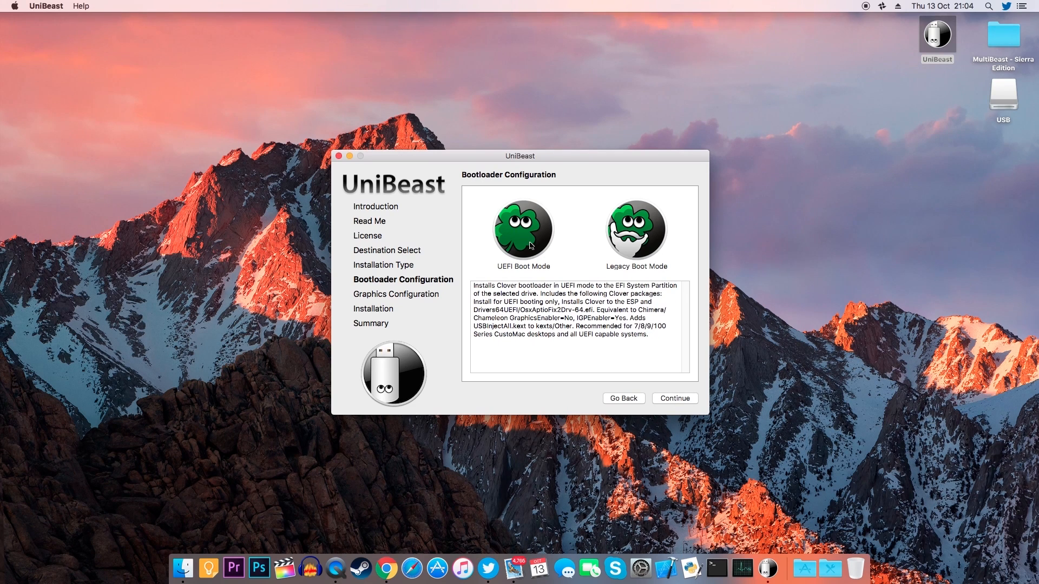
{"action": "left_click", "coordinate": [523, 229]}
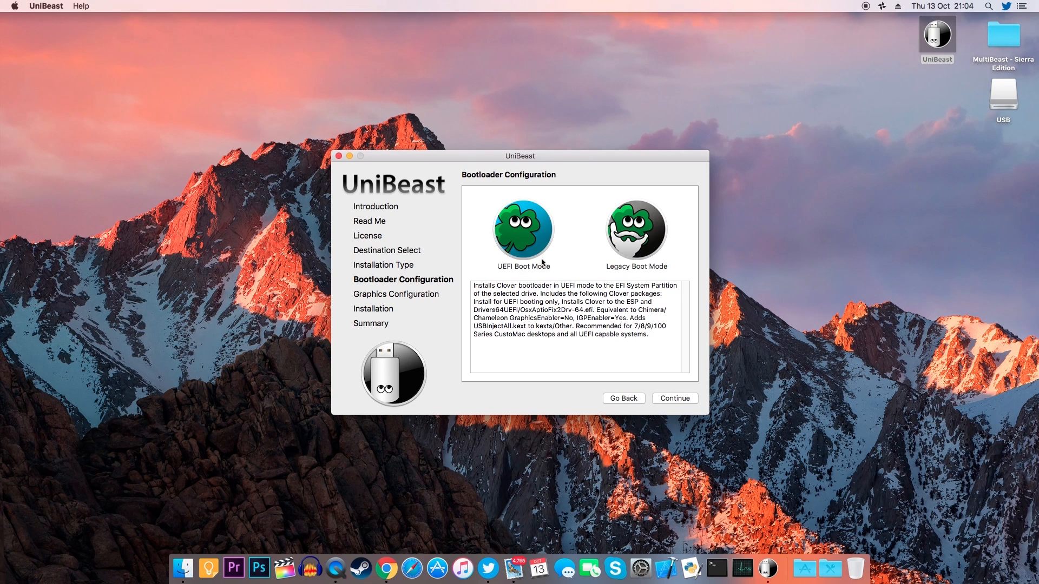
{"action": "left_click", "coordinate": [634, 228]}
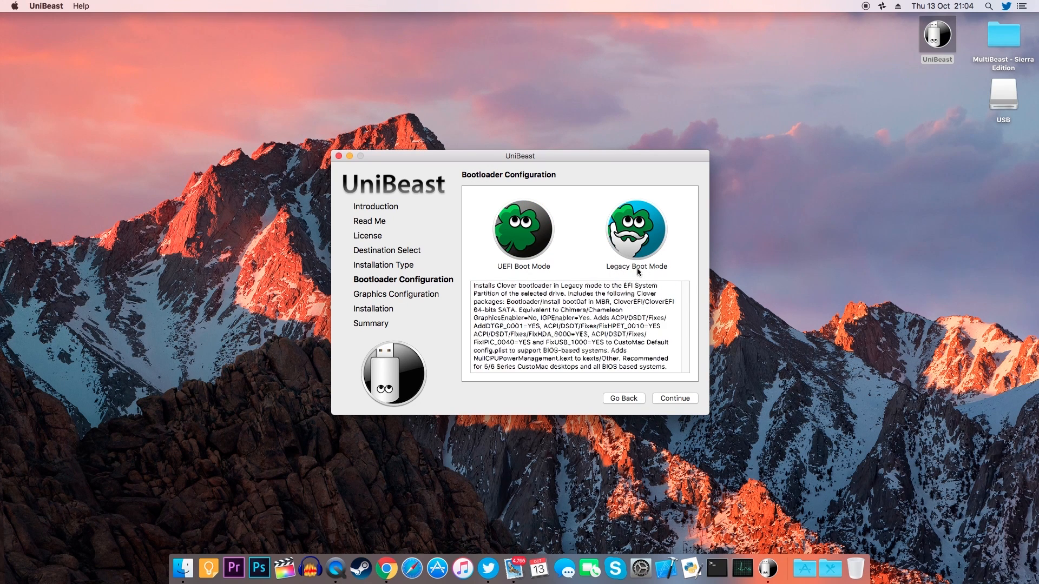
{"action": "left_click", "coordinate": [523, 228]}
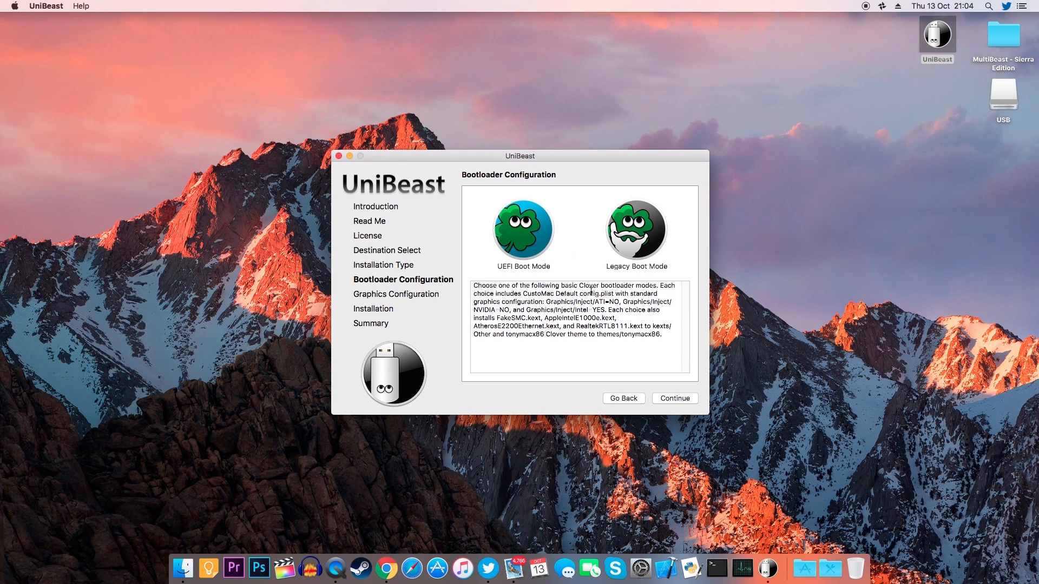
{"action": "left_click", "coordinate": [674, 398]}
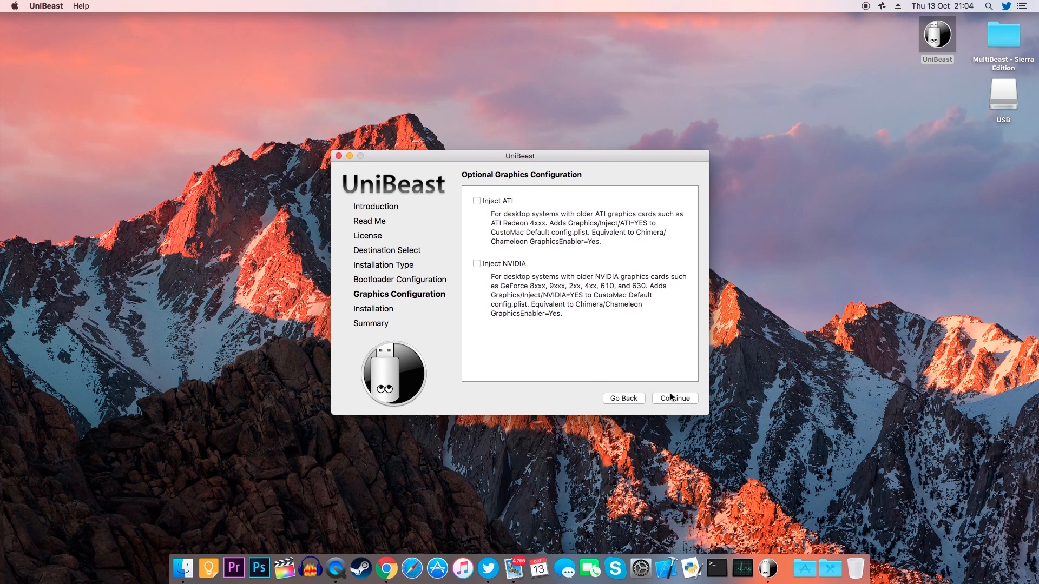
{"action": "mouse_move", "coordinate": [534, 217]}
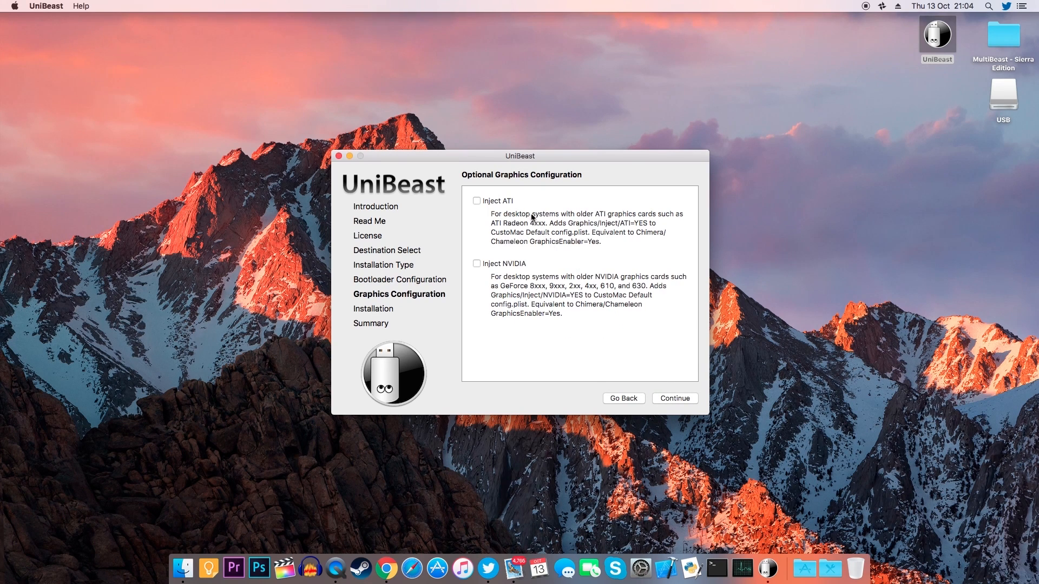
{"action": "mouse_move", "coordinate": [558, 221]}
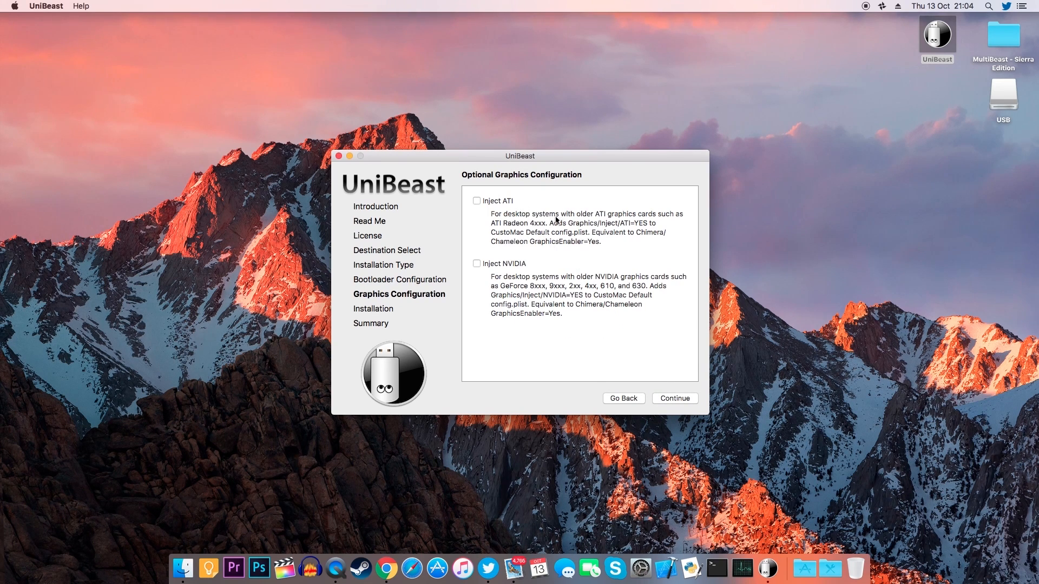
{"action": "mouse_move", "coordinate": [540, 225]}
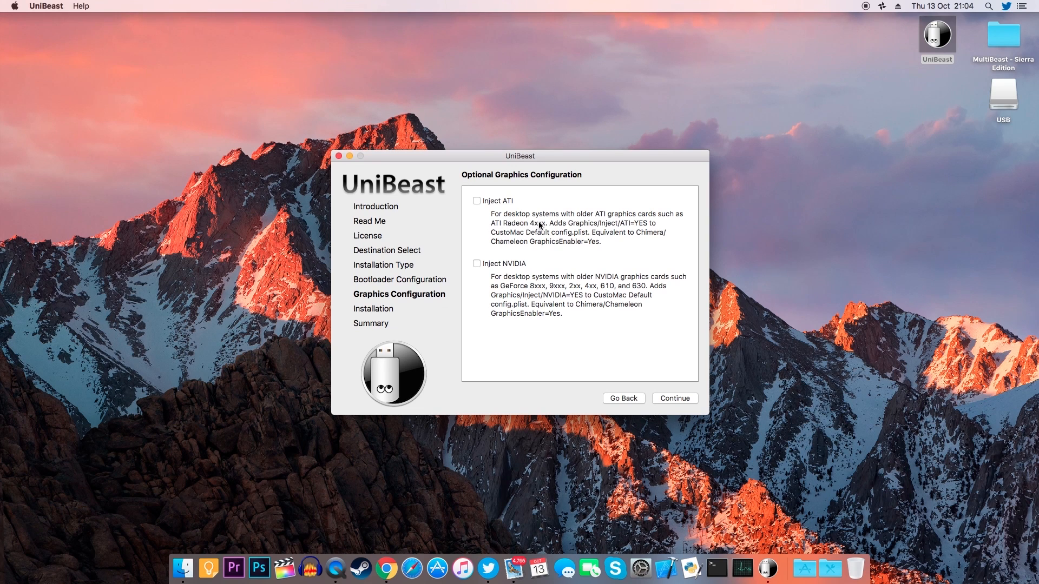
{"action": "mouse_move", "coordinate": [501, 293]}
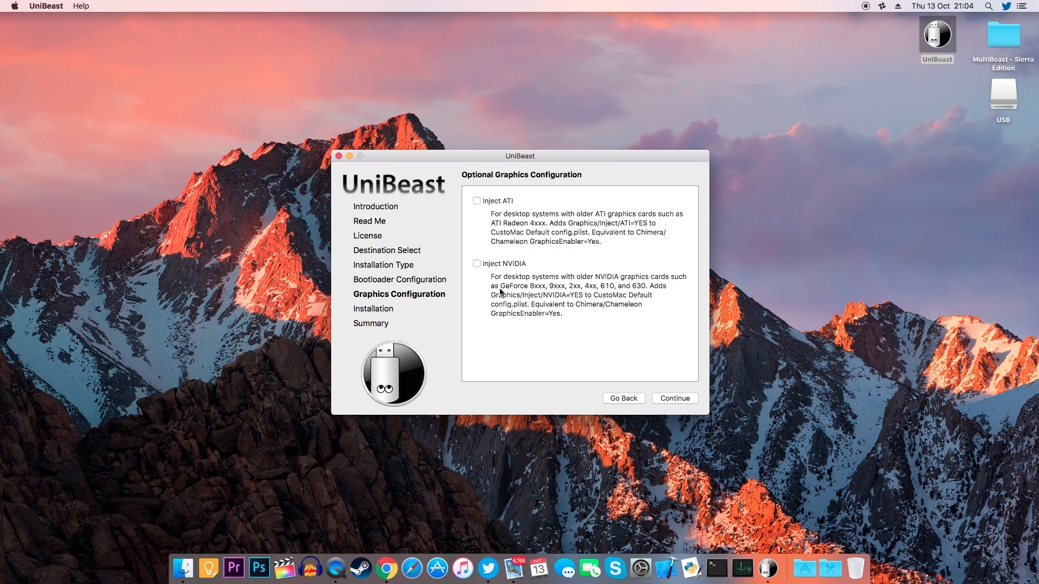
{"action": "mouse_move", "coordinate": [538, 285]}
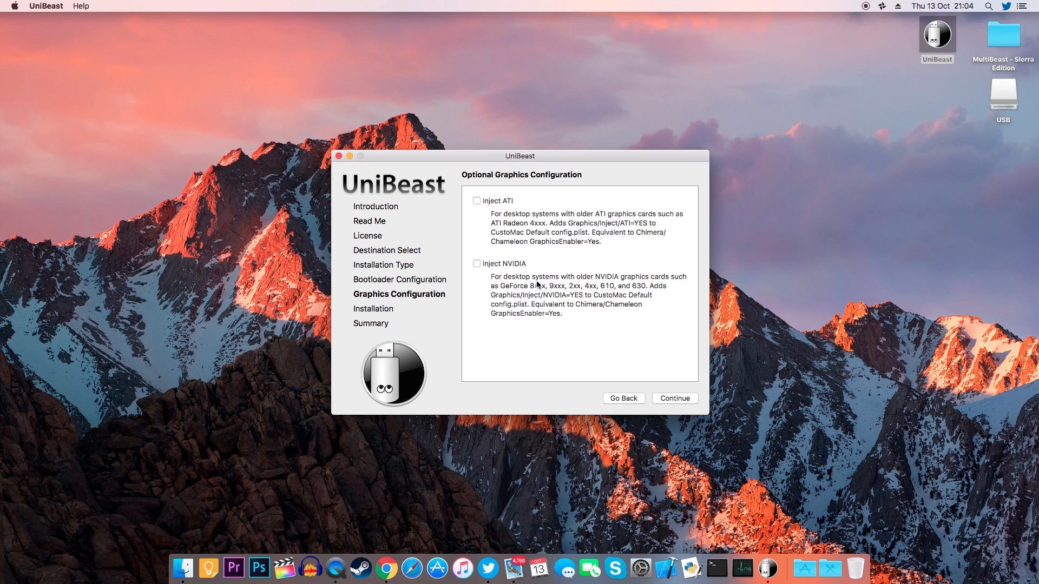
{"action": "mouse_move", "coordinate": [497, 214]}
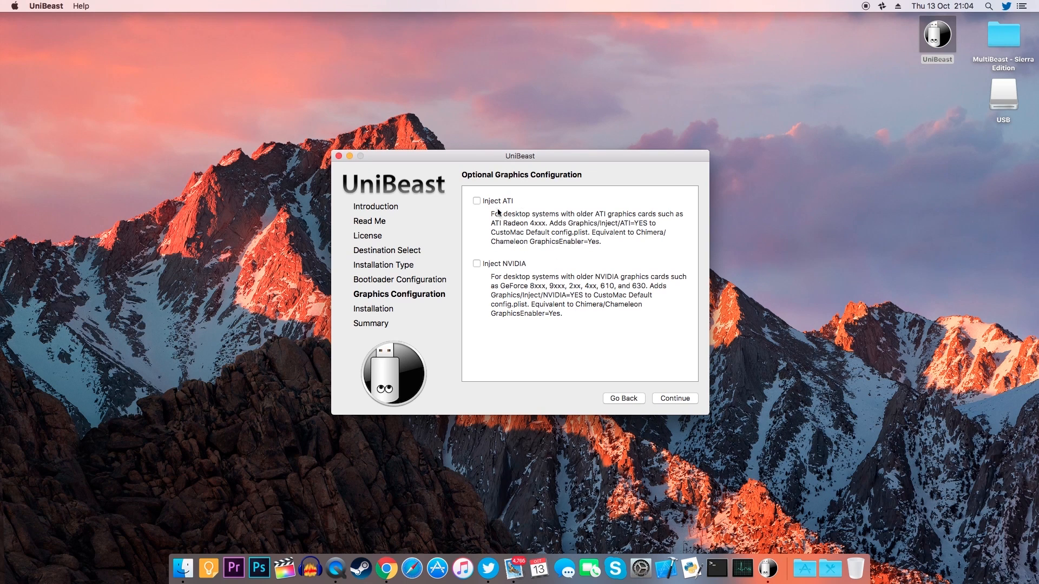
{"action": "mouse_move", "coordinate": [699, 366]}
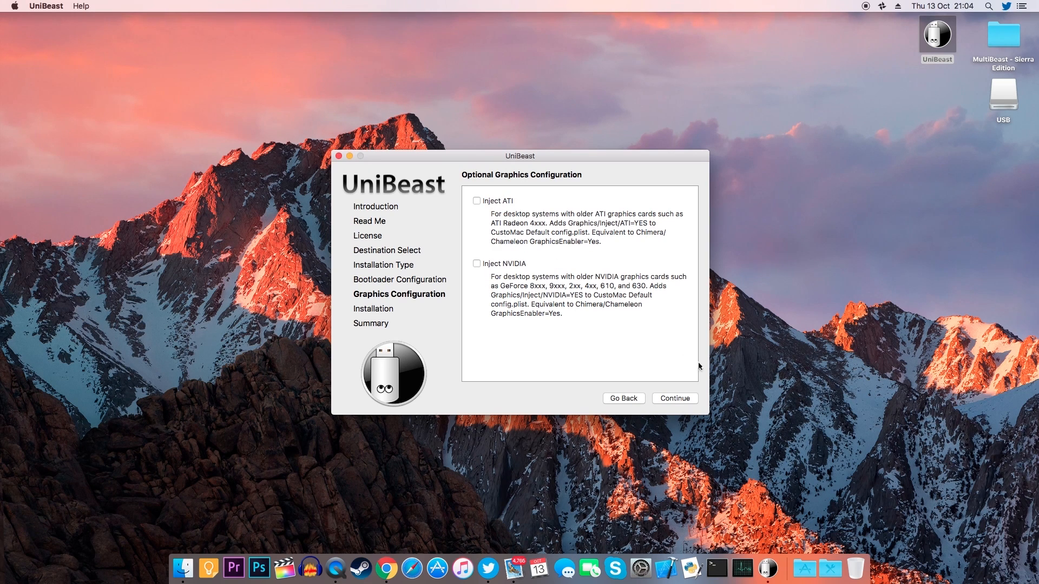
Approve the USB drive, macOS Sierra and UEFI Boot Mode options with the admin password to begin writing.
{"action": "left_click", "coordinate": [673, 398]}
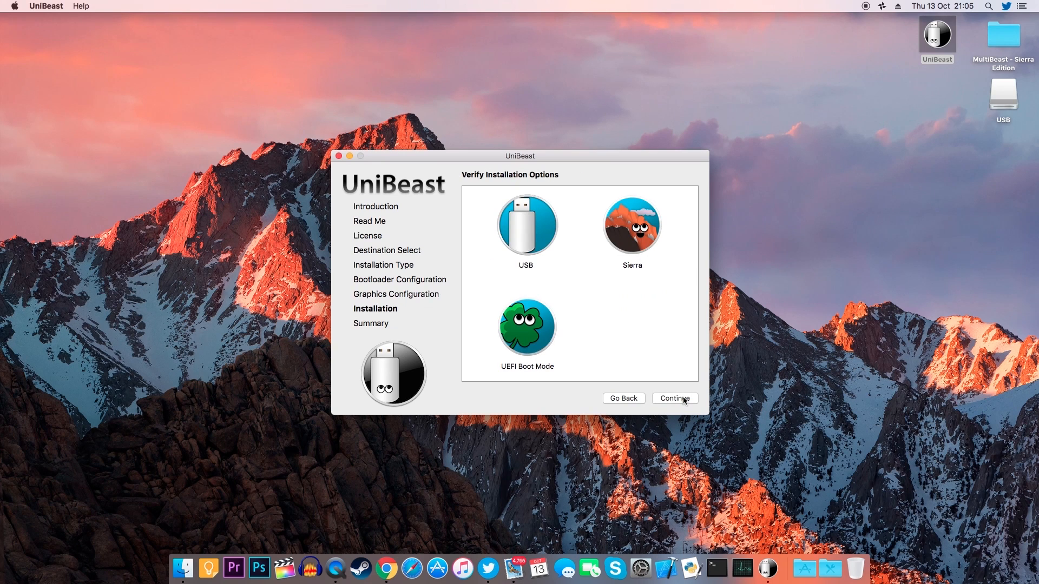
{"action": "mouse_move", "coordinate": [505, 308]}
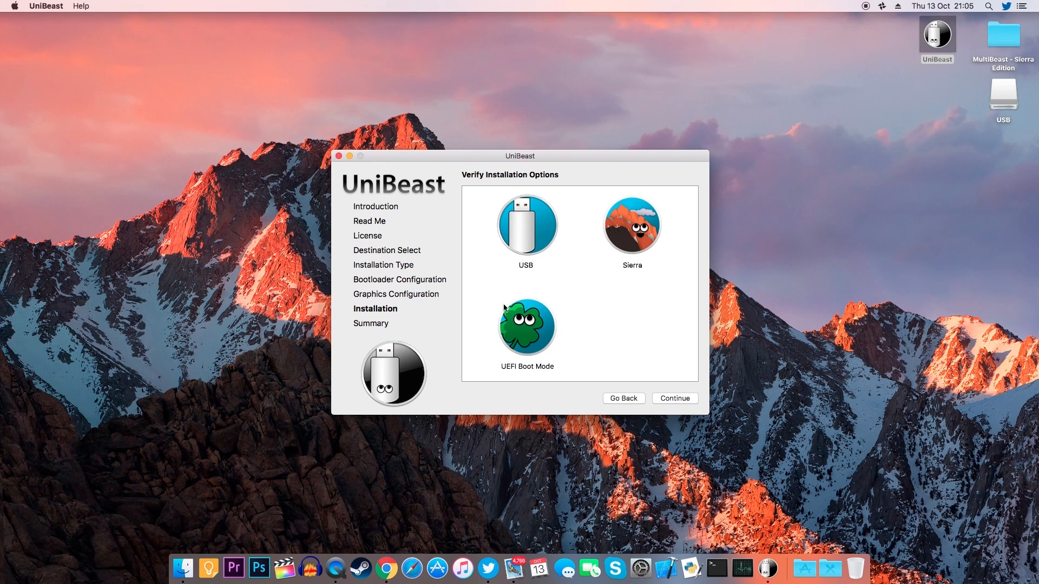
{"action": "left_click", "coordinate": [673, 398]}
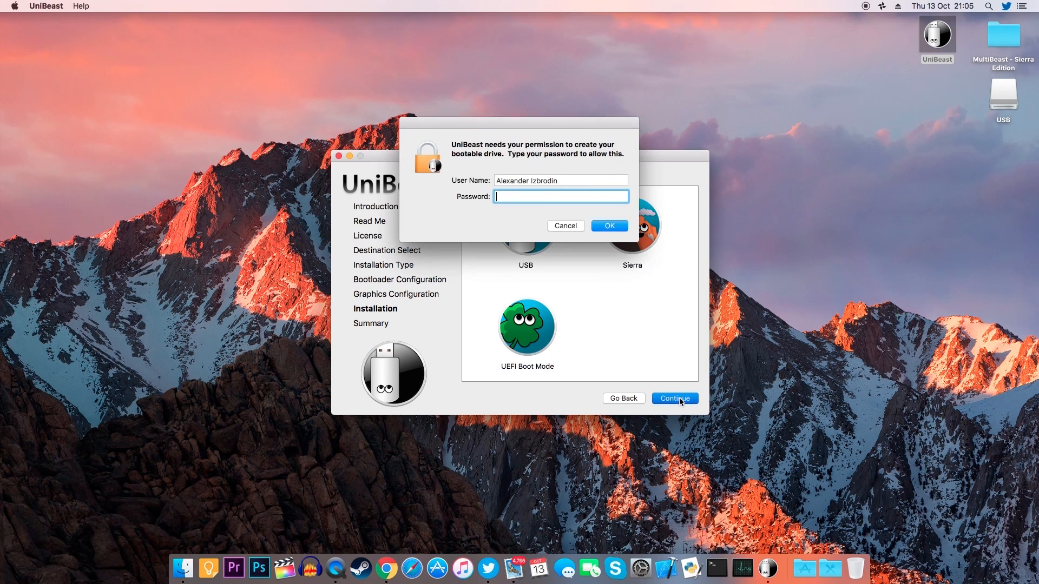
{"action": "type", "text": "•••"}
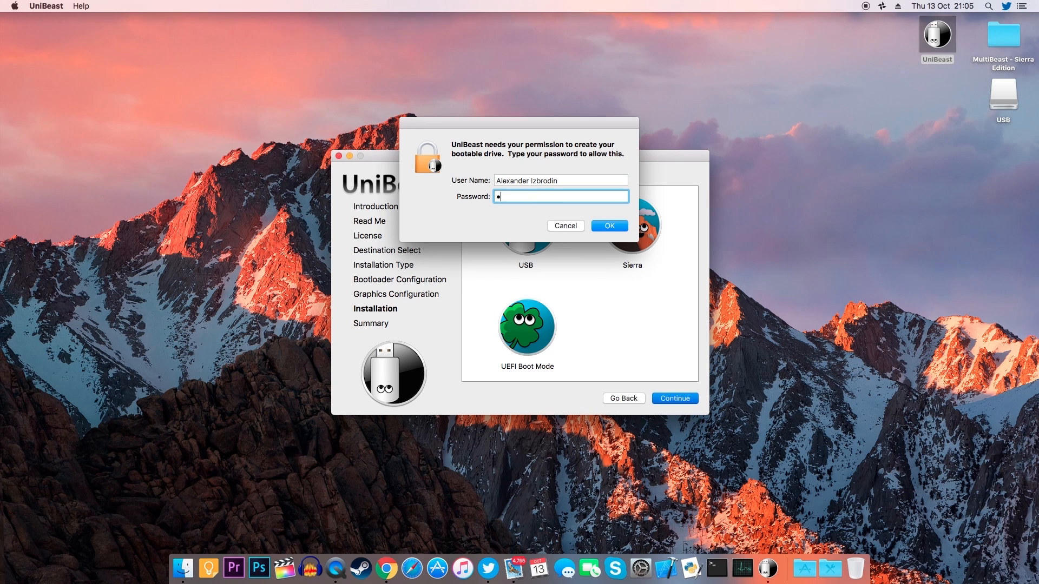
{"action": "left_click", "coordinate": [608, 225]}
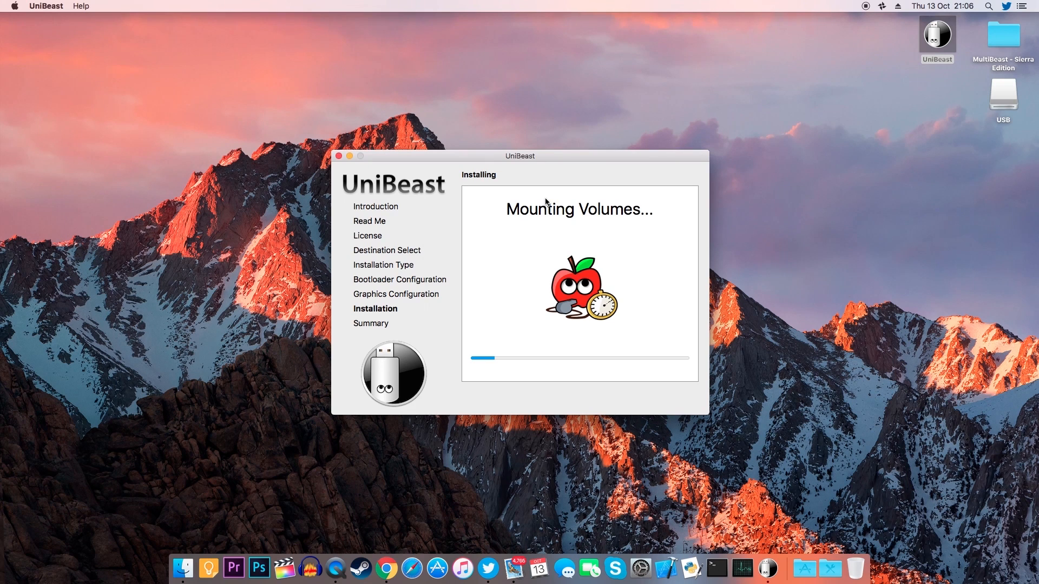
{"action": "mouse_move", "coordinate": [630, 241]}
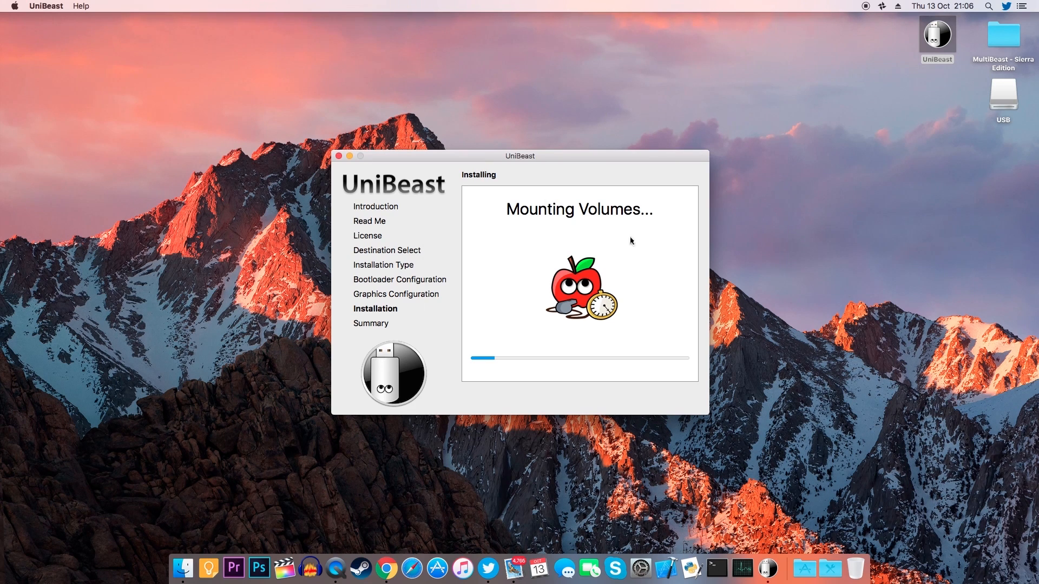